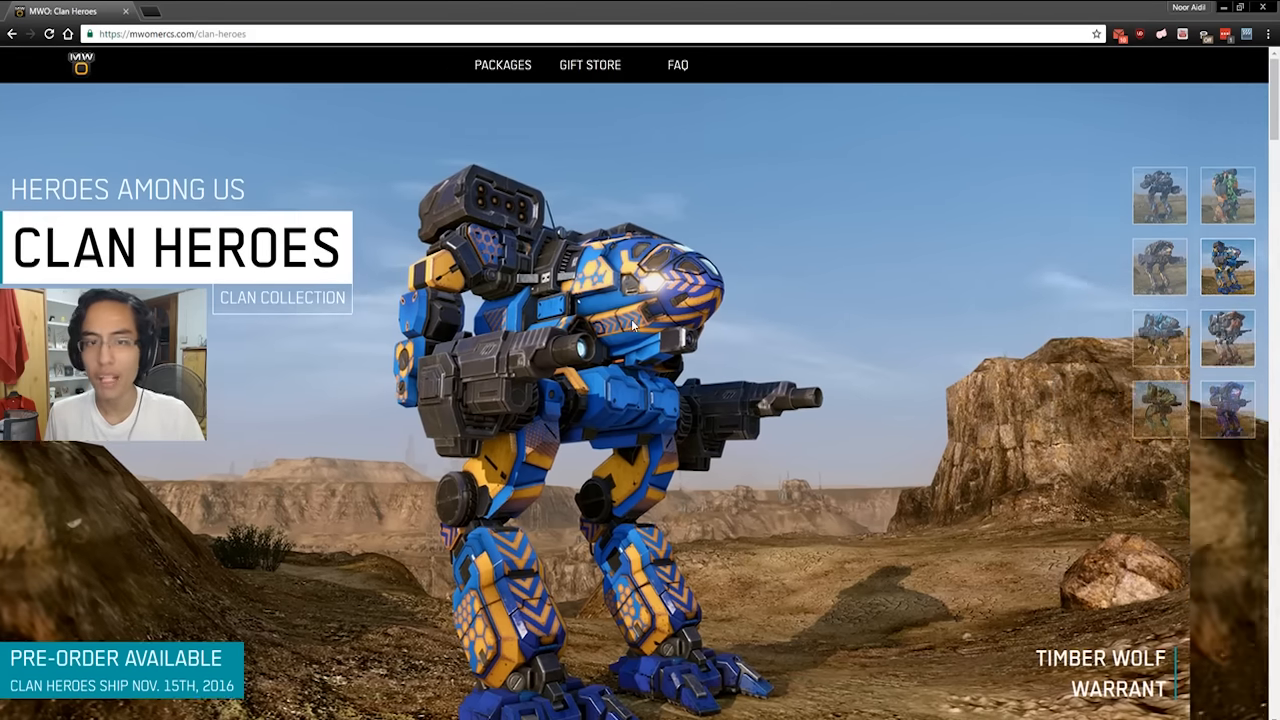
# Preview the Kit Fox Purifier, Stormcrow Lacerator, Summoner Pride and other hero mechs in the banner.
pyautogui.click(1227, 195)
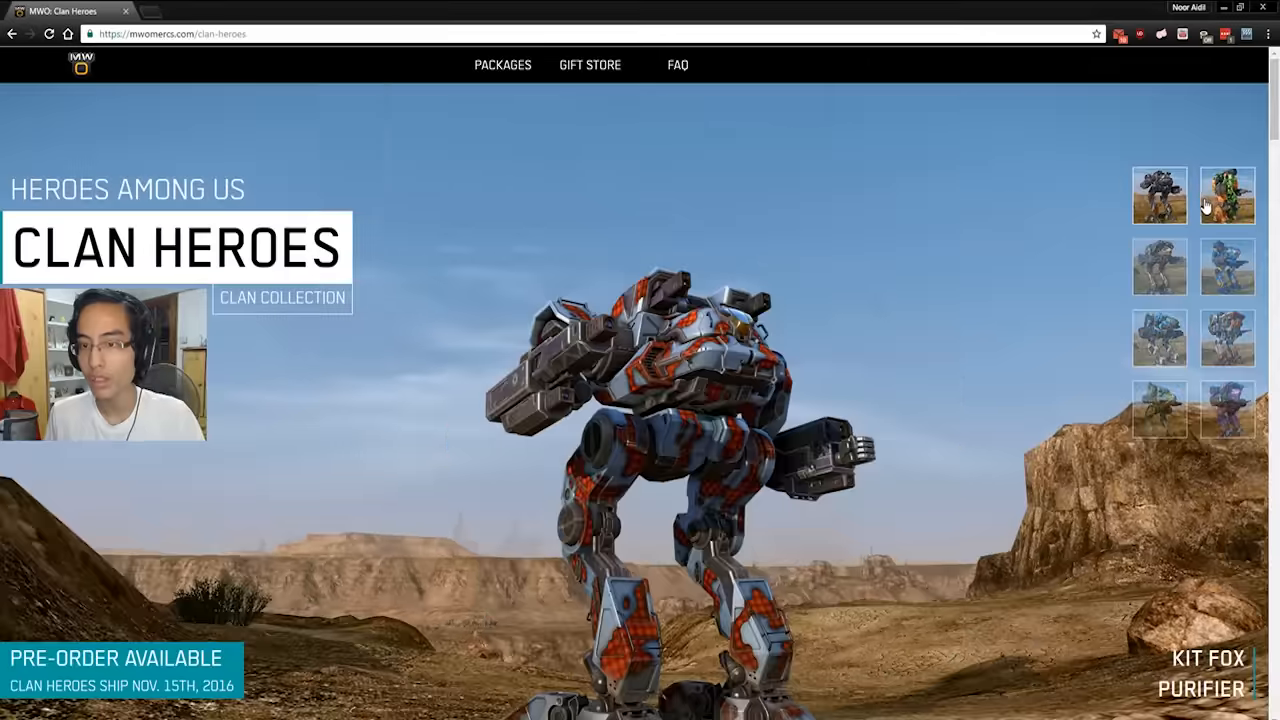
pyautogui.click(1227, 195)
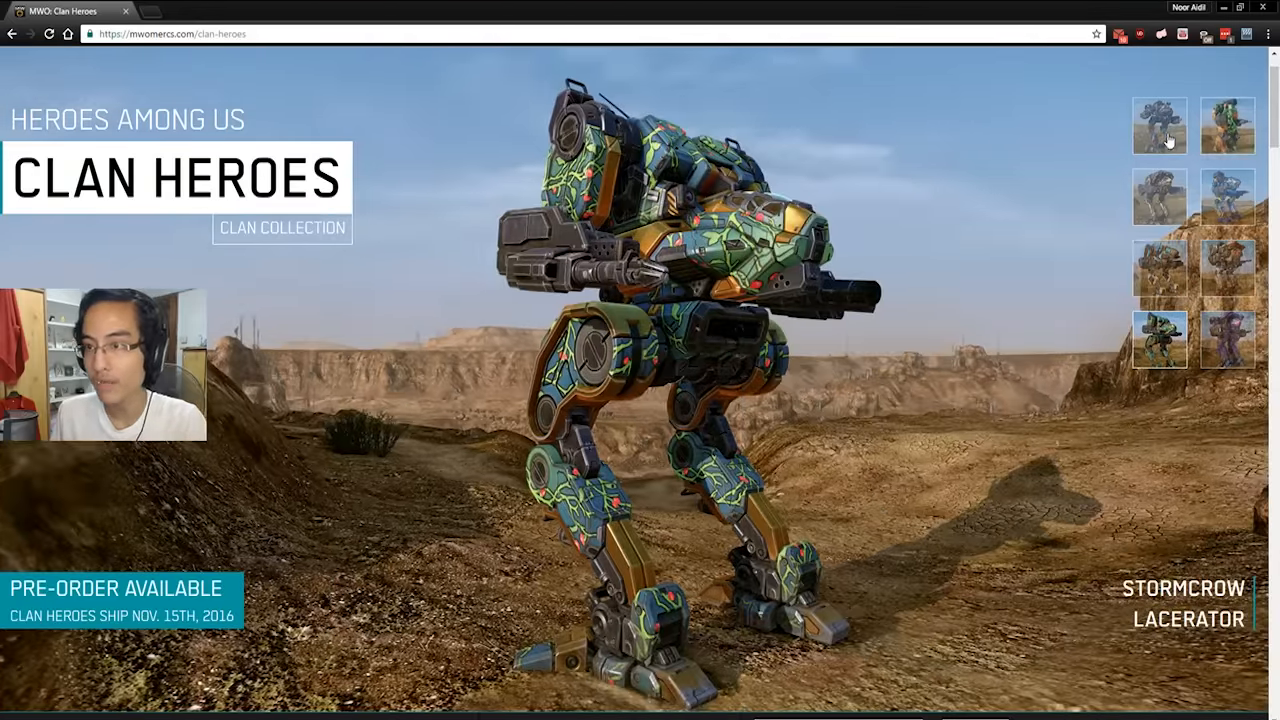
pyautogui.click(1227, 125)
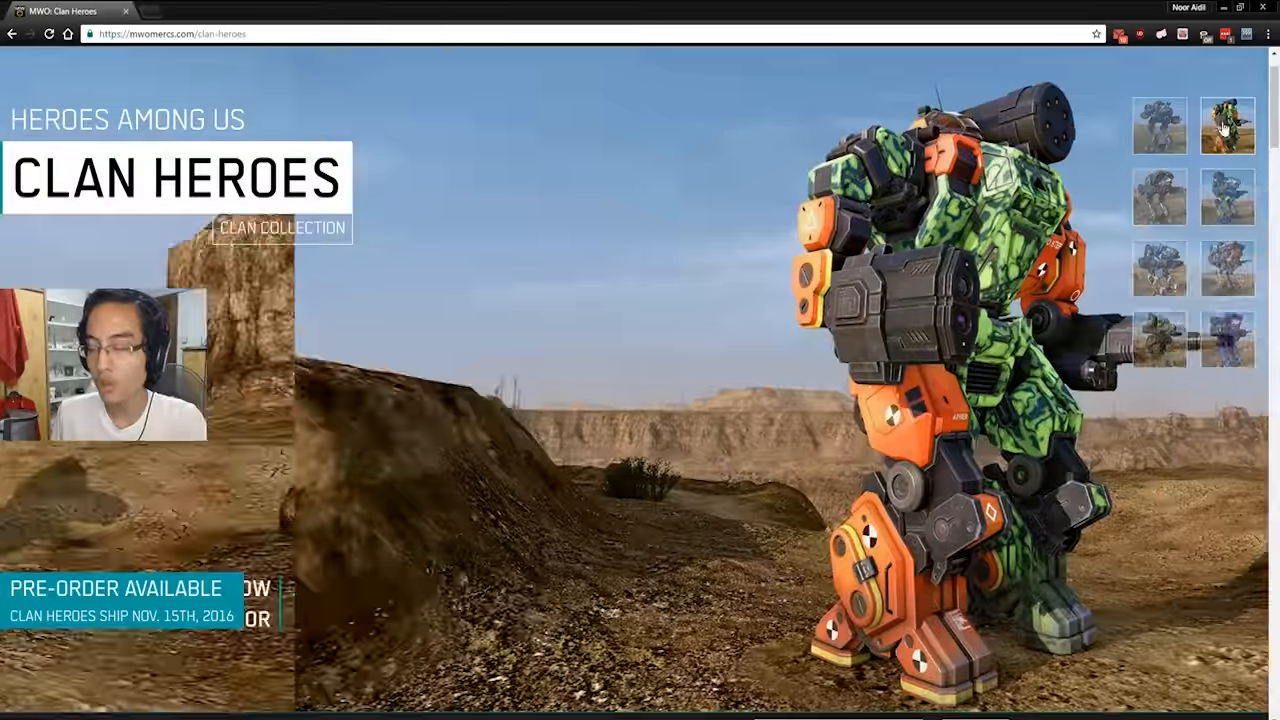
pyautogui.click(1226, 125)
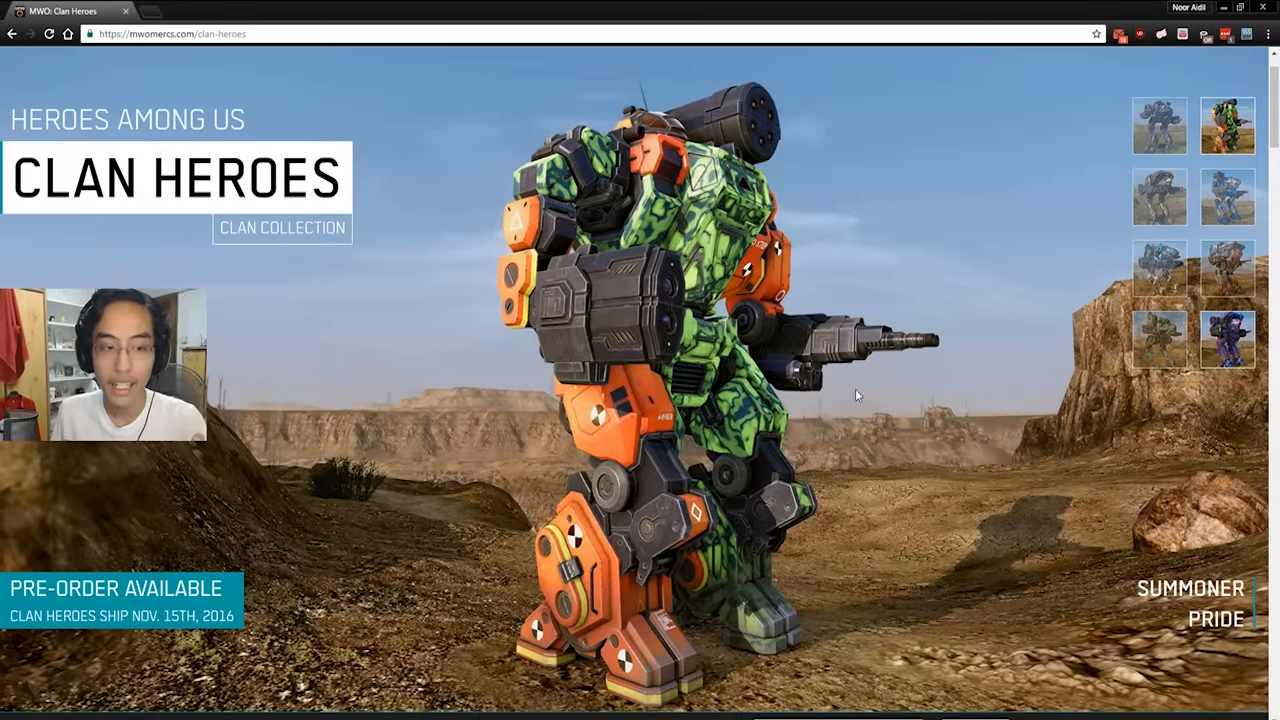
pyautogui.click(1225, 197)
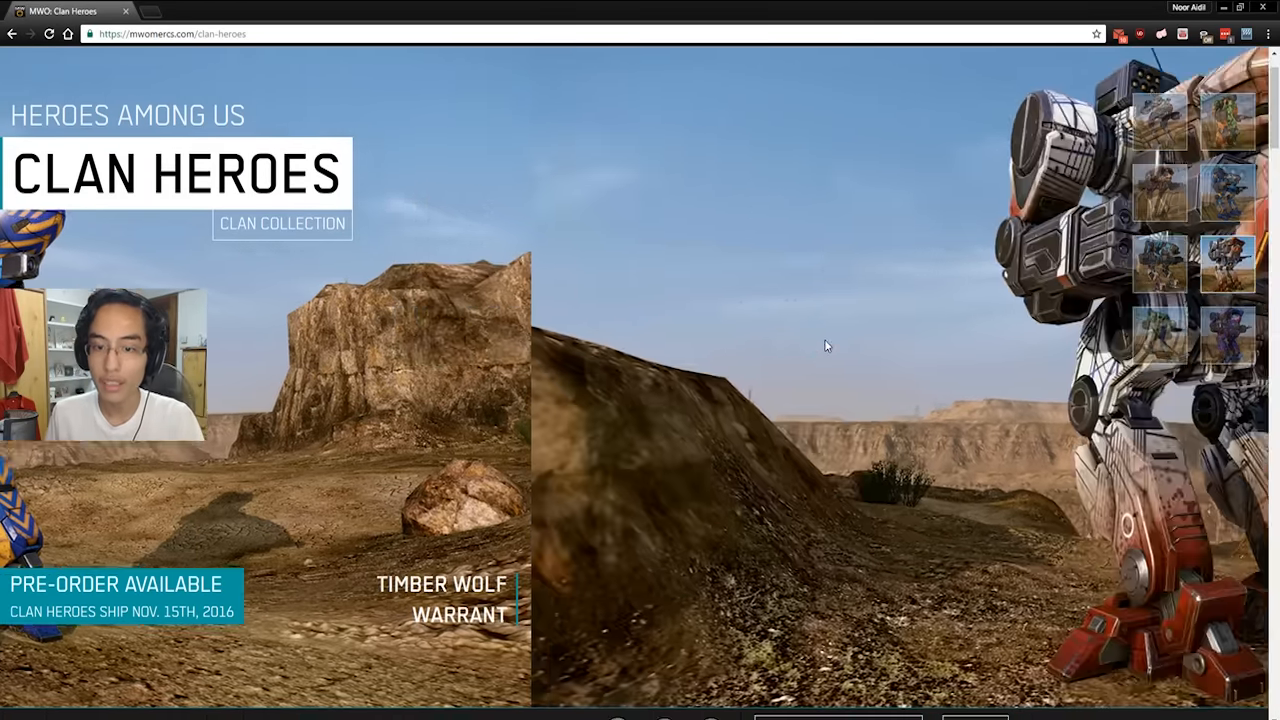
# Scroll to the hero card row with Adder Cinder, Nova Breaker and Dire Wolf Ultraviolet.
pyautogui.scroll(-3)
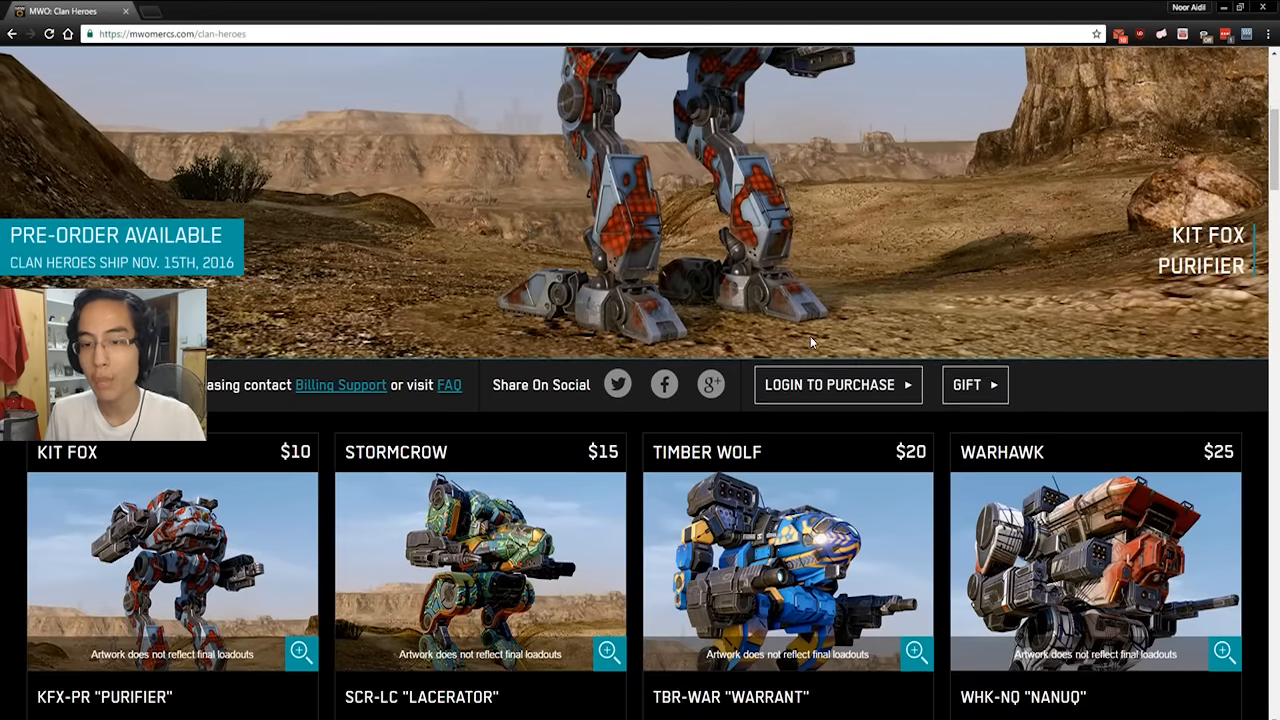
pyautogui.scroll(-3)
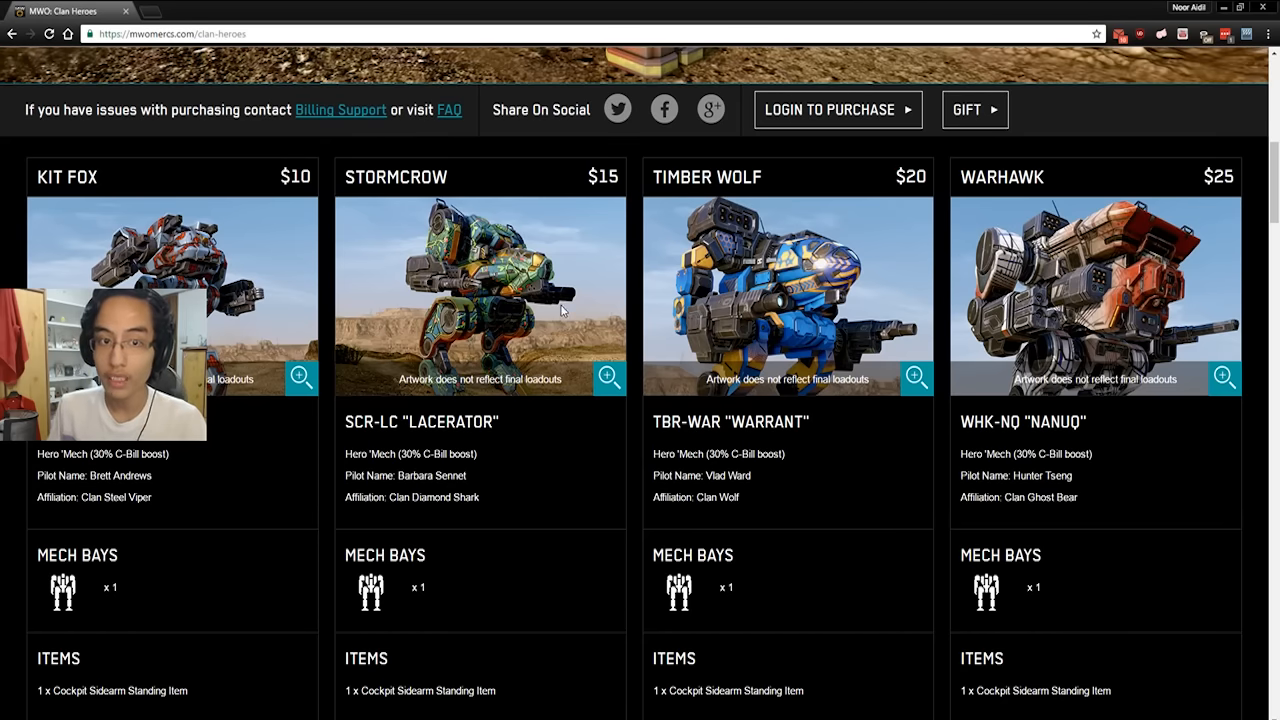
pyautogui.moveTo(925, 298)
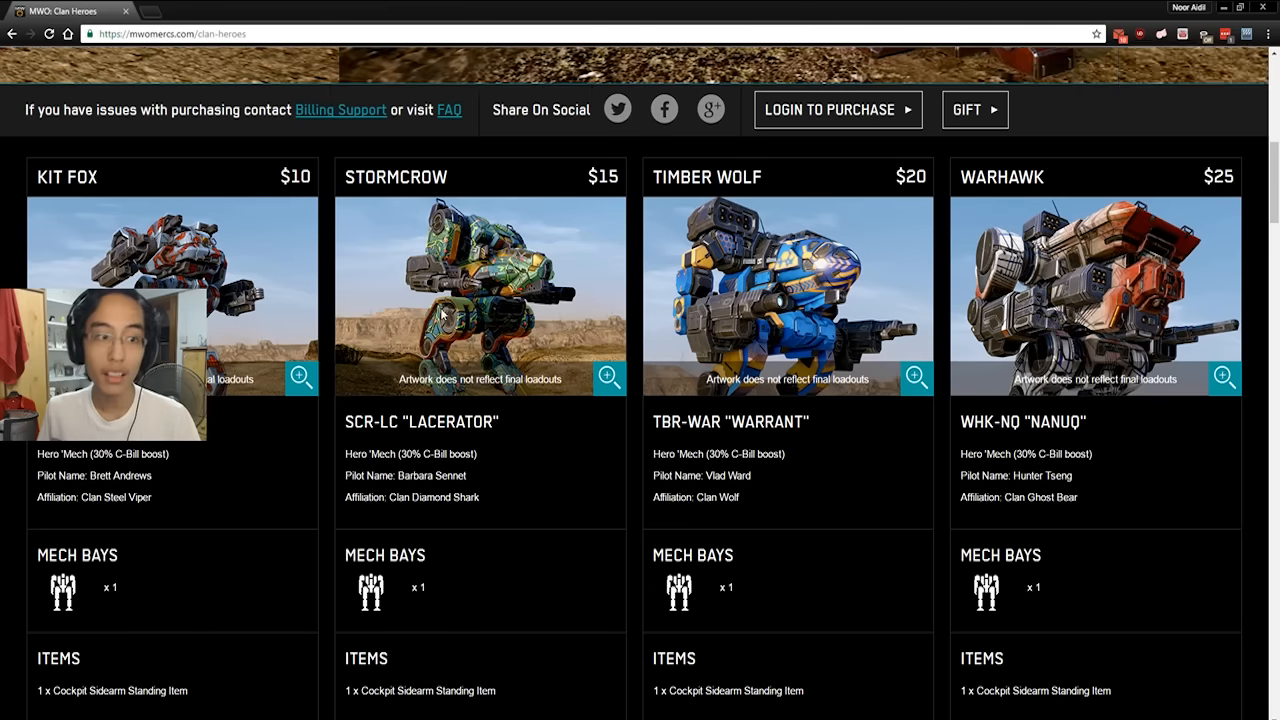
pyautogui.scroll(-3)
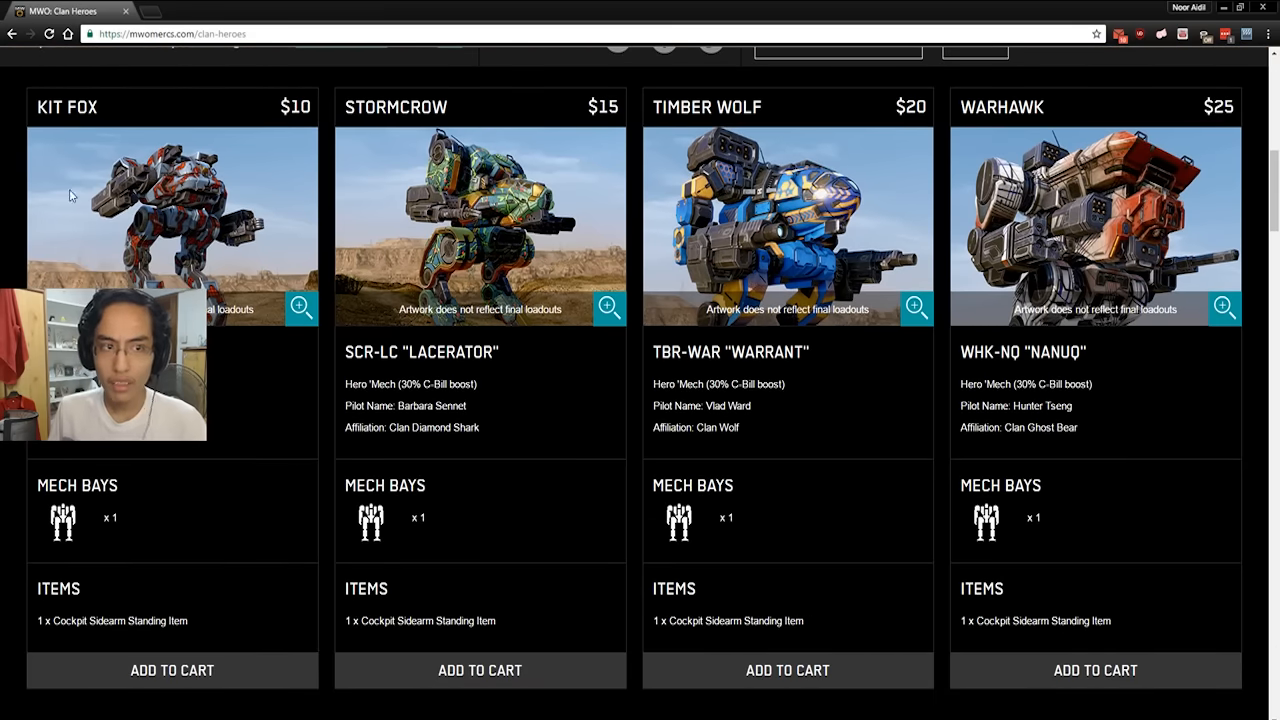
pyautogui.scroll(-3)
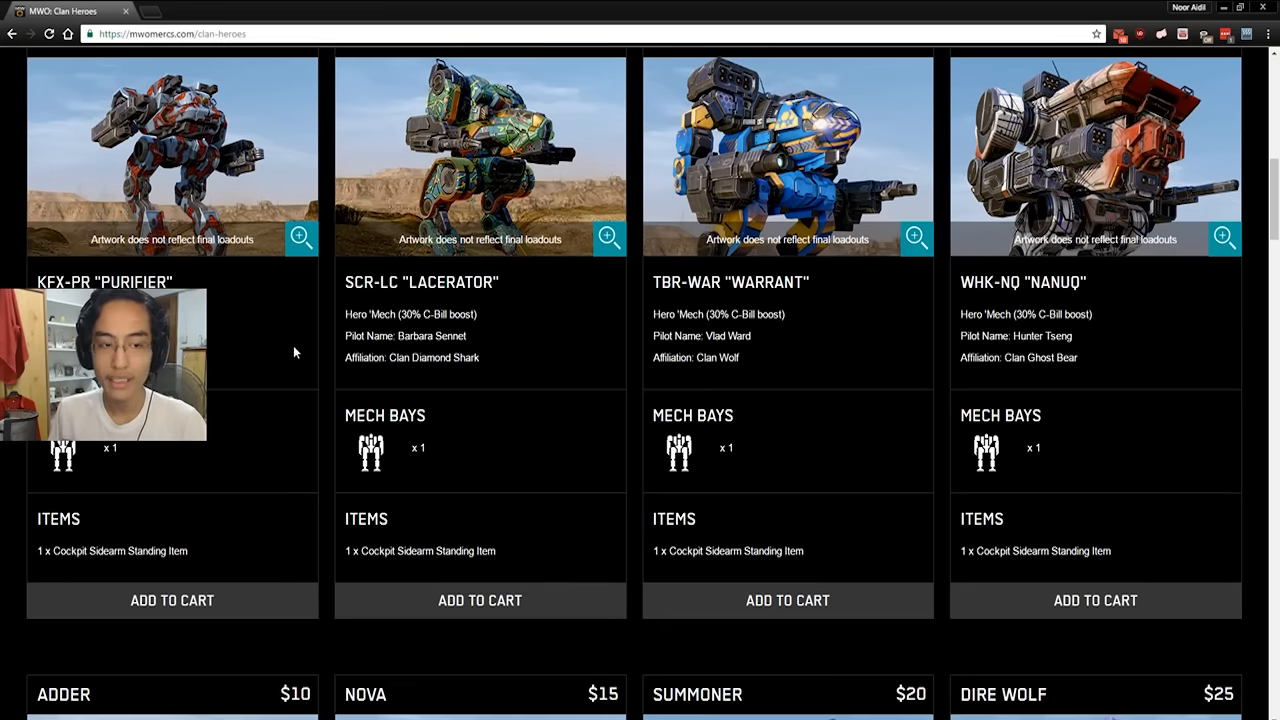
pyautogui.scroll(-3)
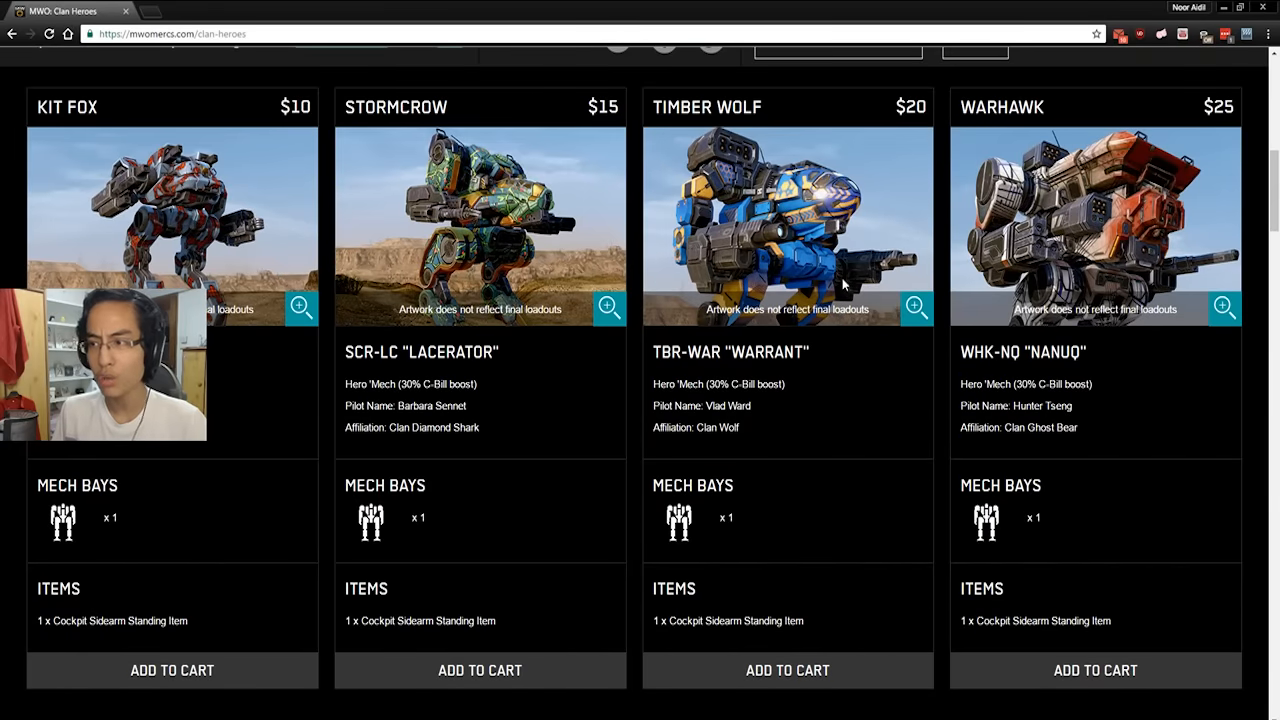
pyautogui.scroll(-3)
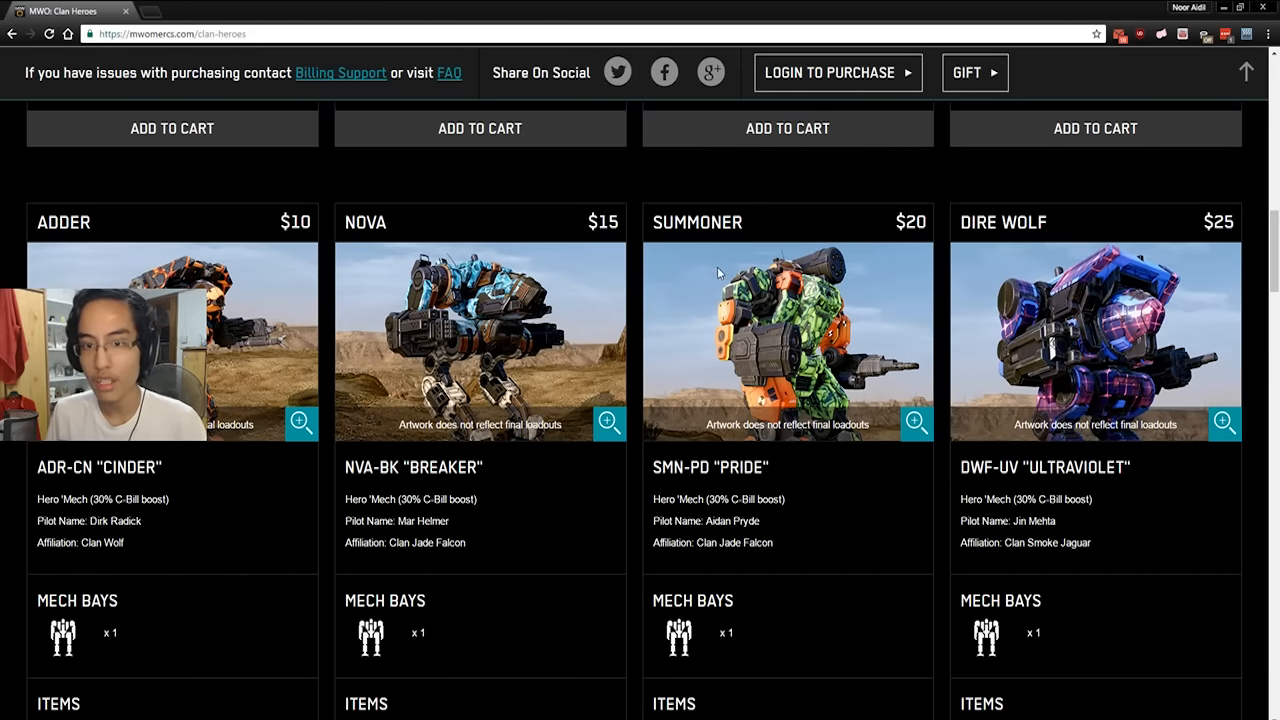
# Show the LIGHT comparison and scroll through Kit Fox versus Adder stats to omnipod hardpoints.
pyautogui.scroll(-3)
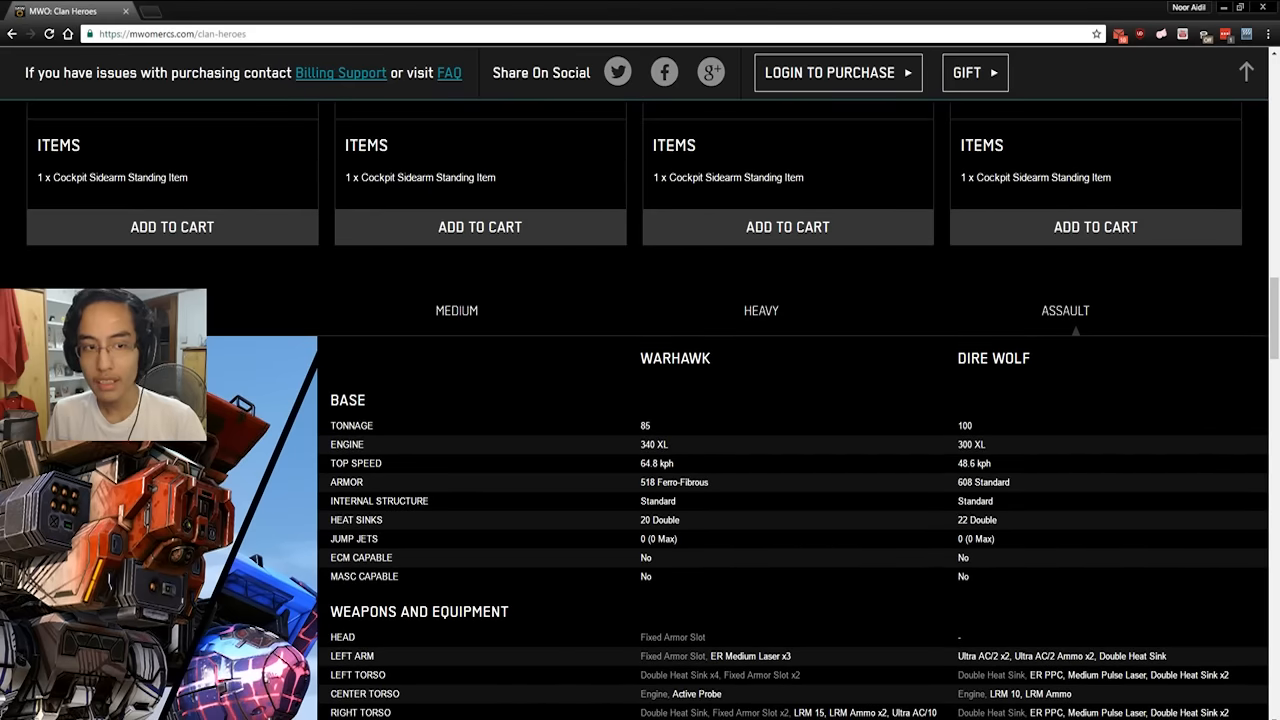
pyautogui.click(152, 170)
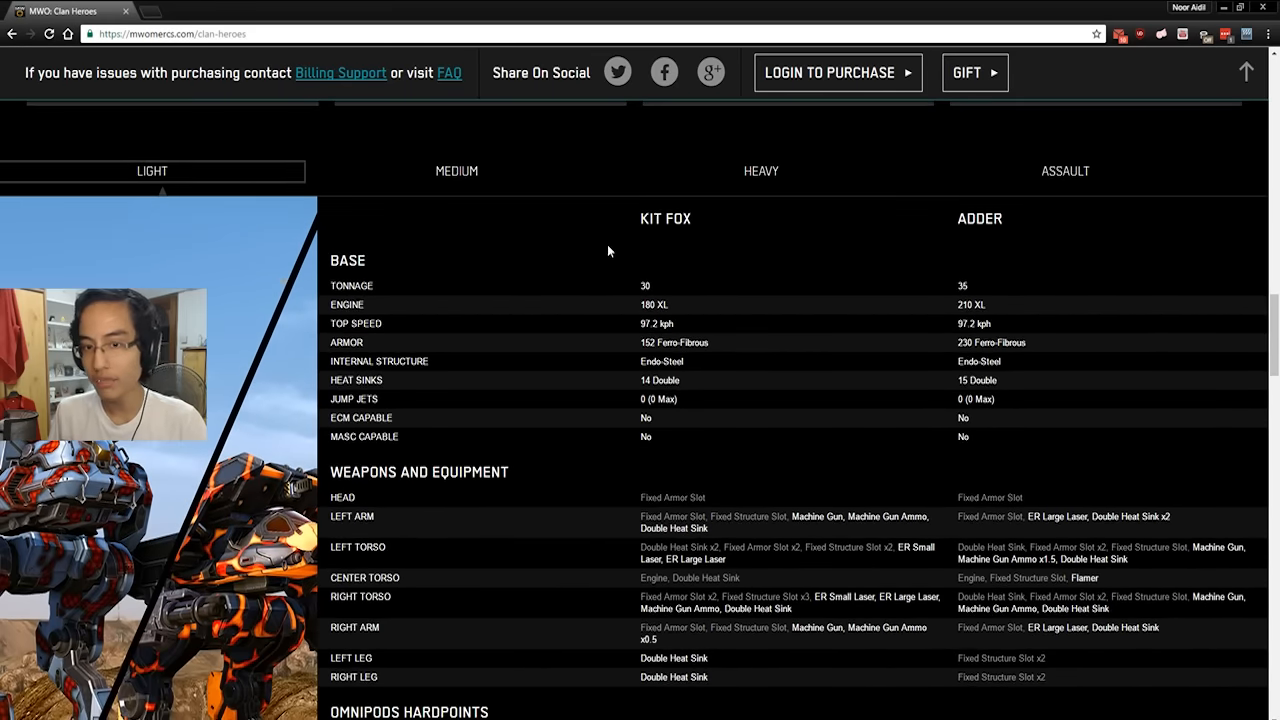
pyautogui.scroll(-3)
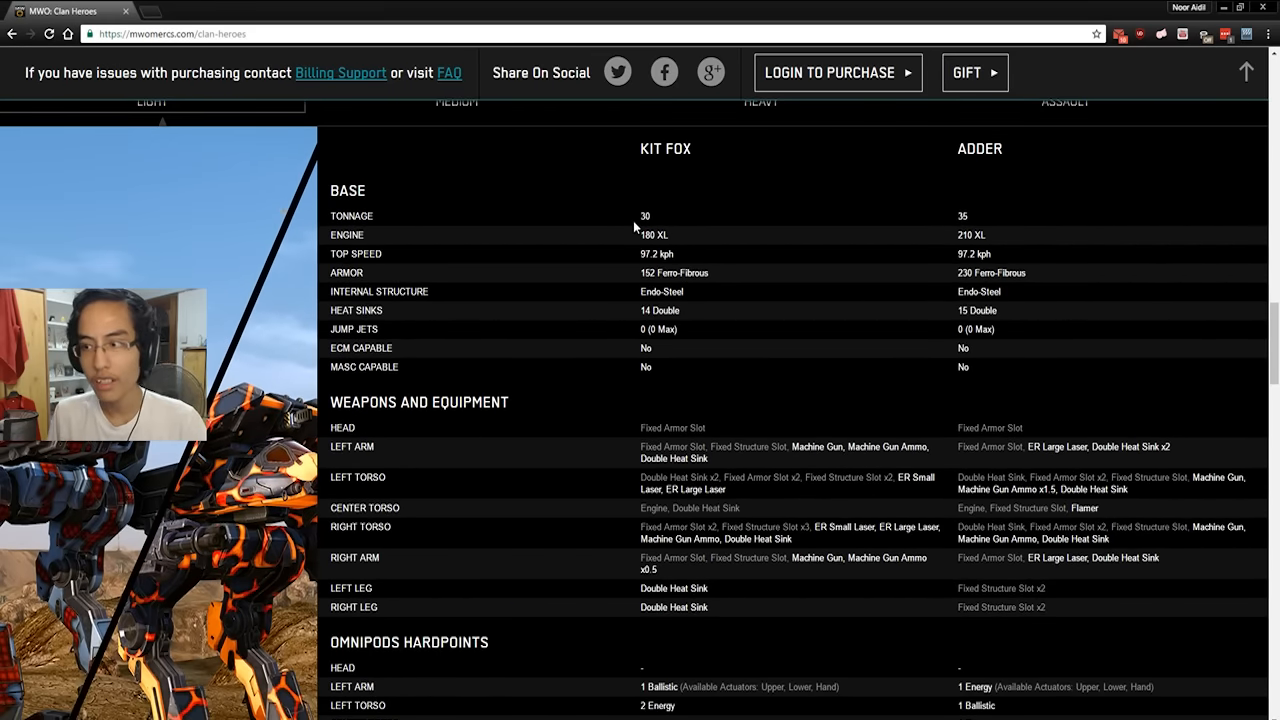
pyautogui.scroll(-3)
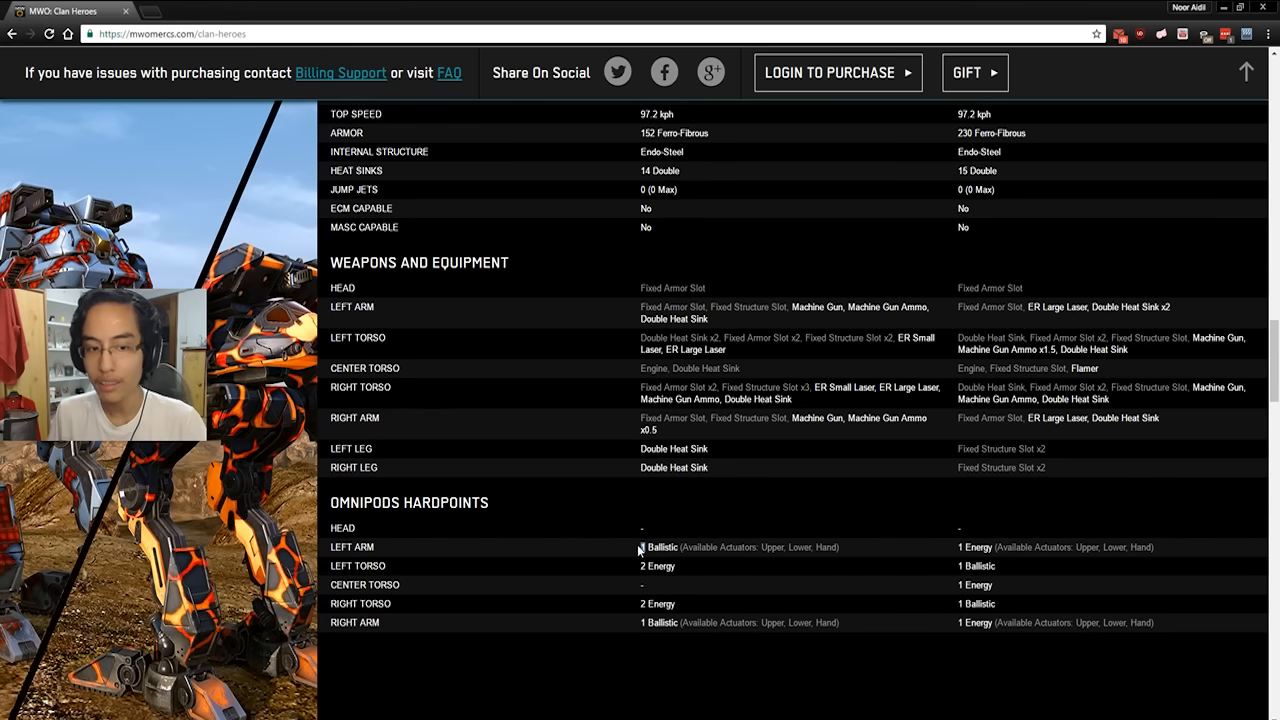
pyautogui.moveTo(675, 521)
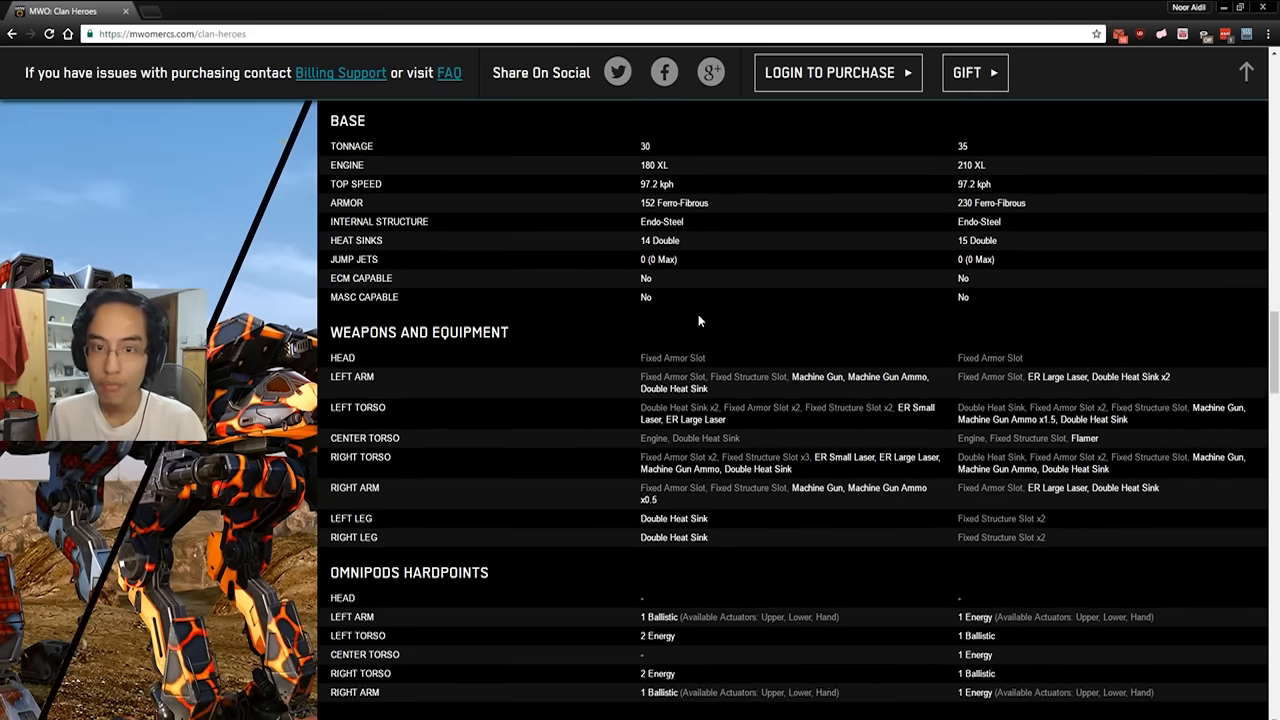
pyautogui.scroll(-3)
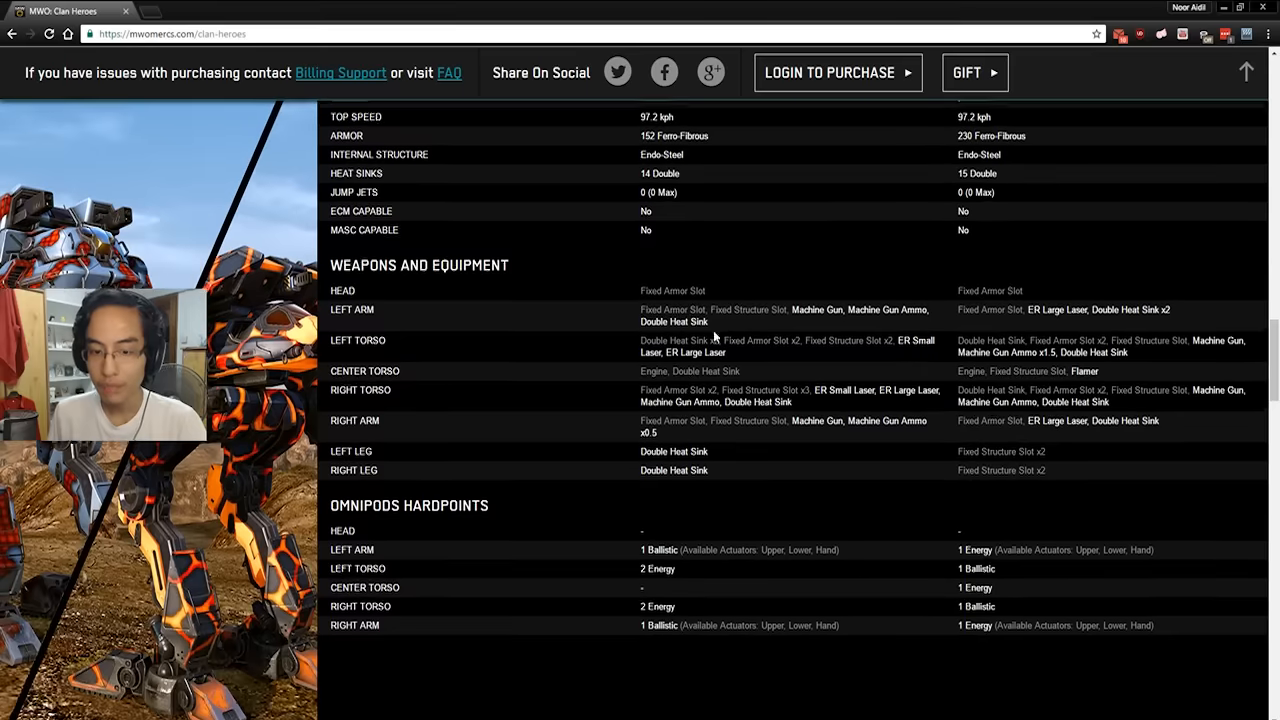
pyautogui.scroll(-3)
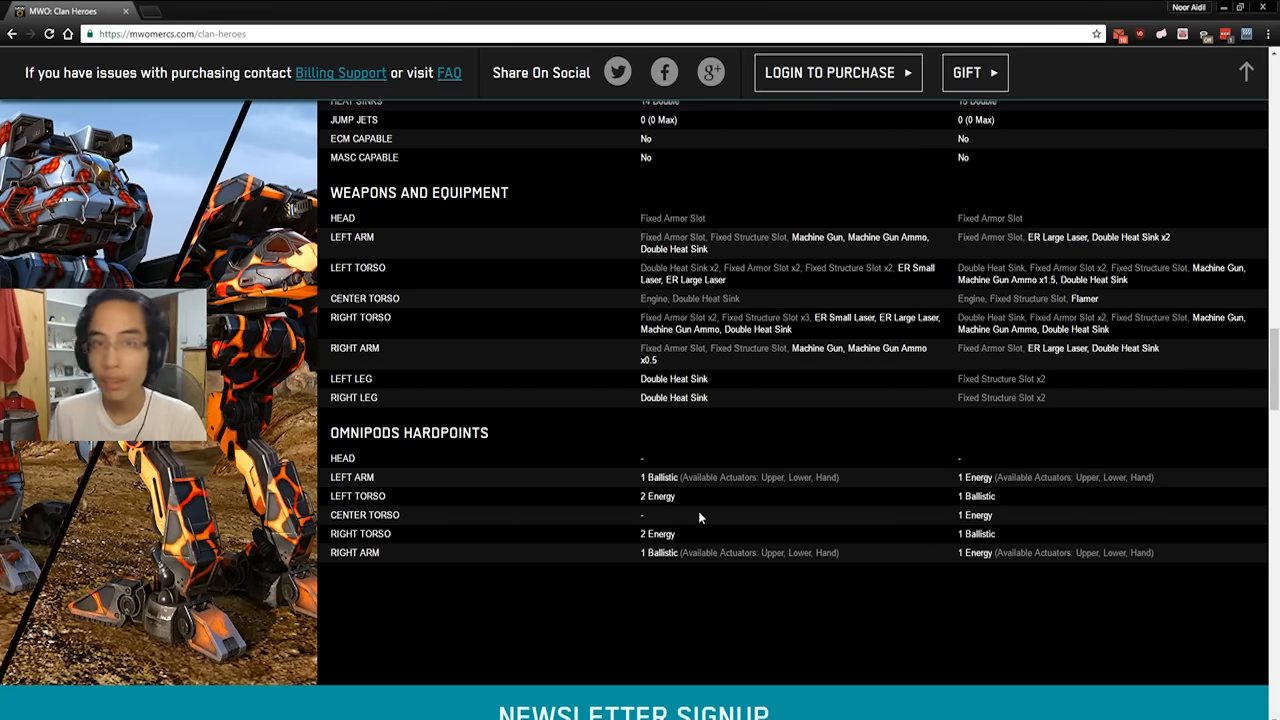
pyautogui.moveTo(703, 458)
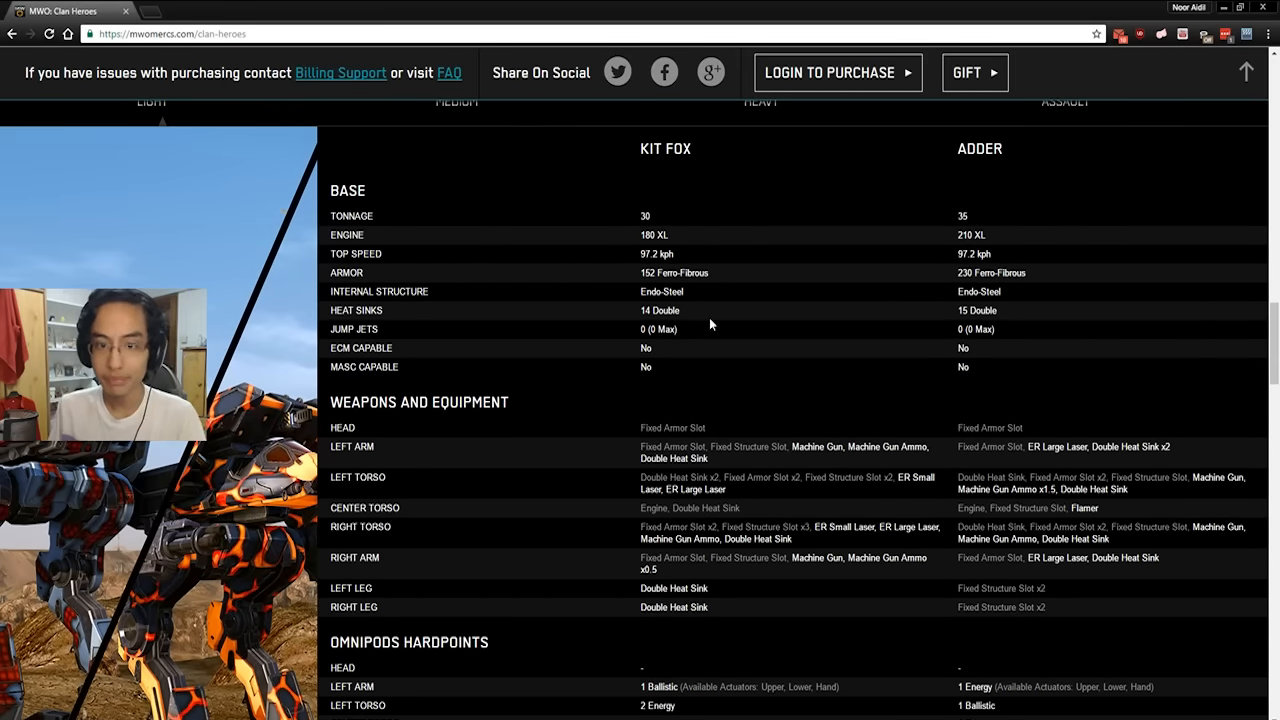
pyautogui.scroll(-3)
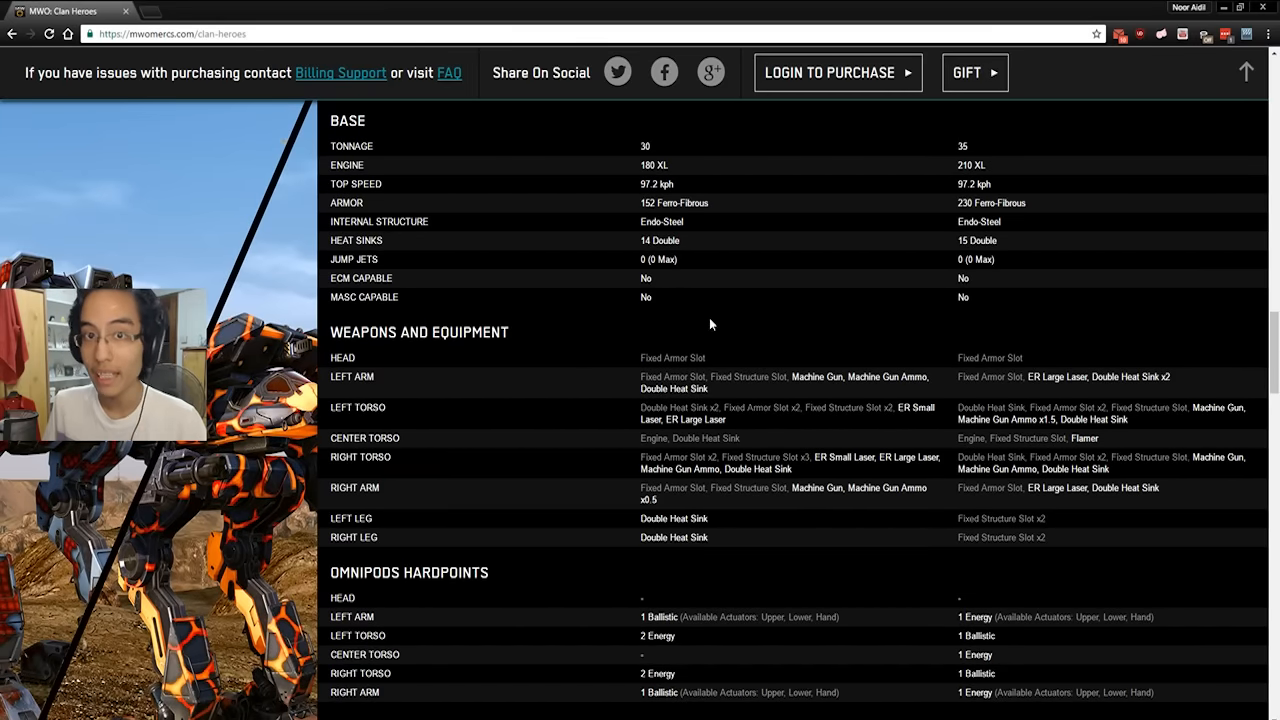
pyautogui.scroll(-3)
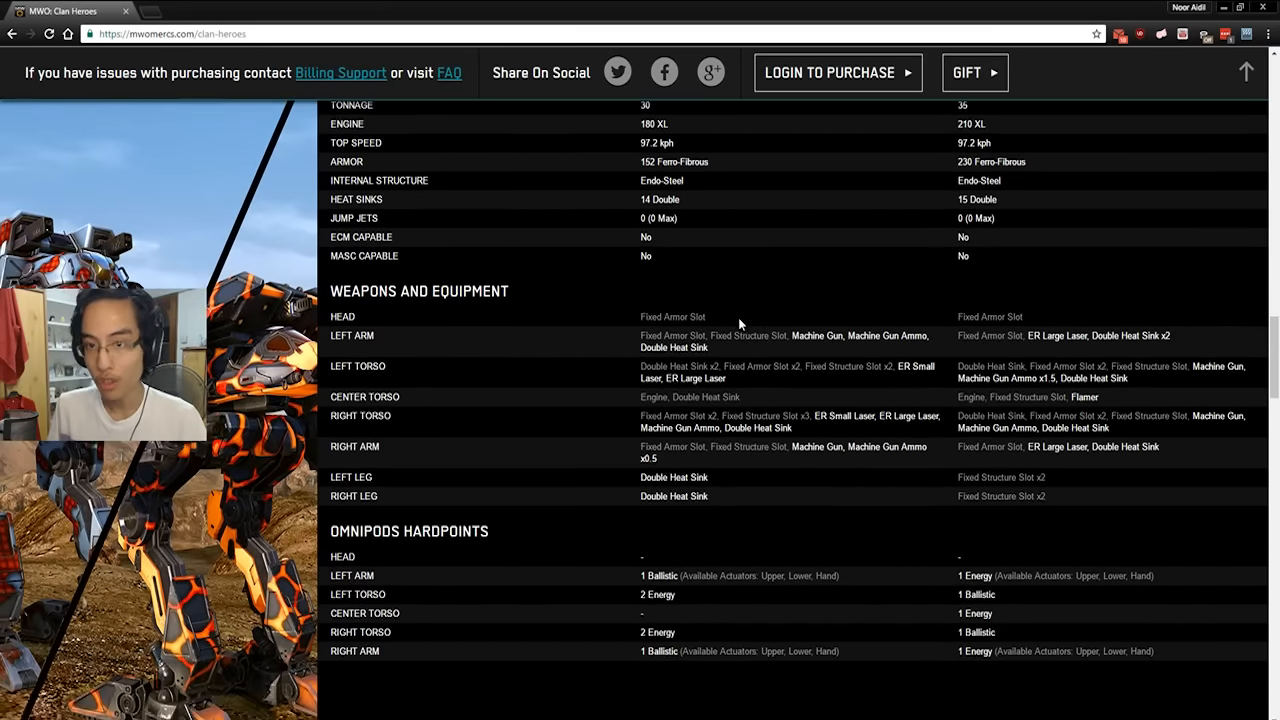
pyautogui.scroll(-3)
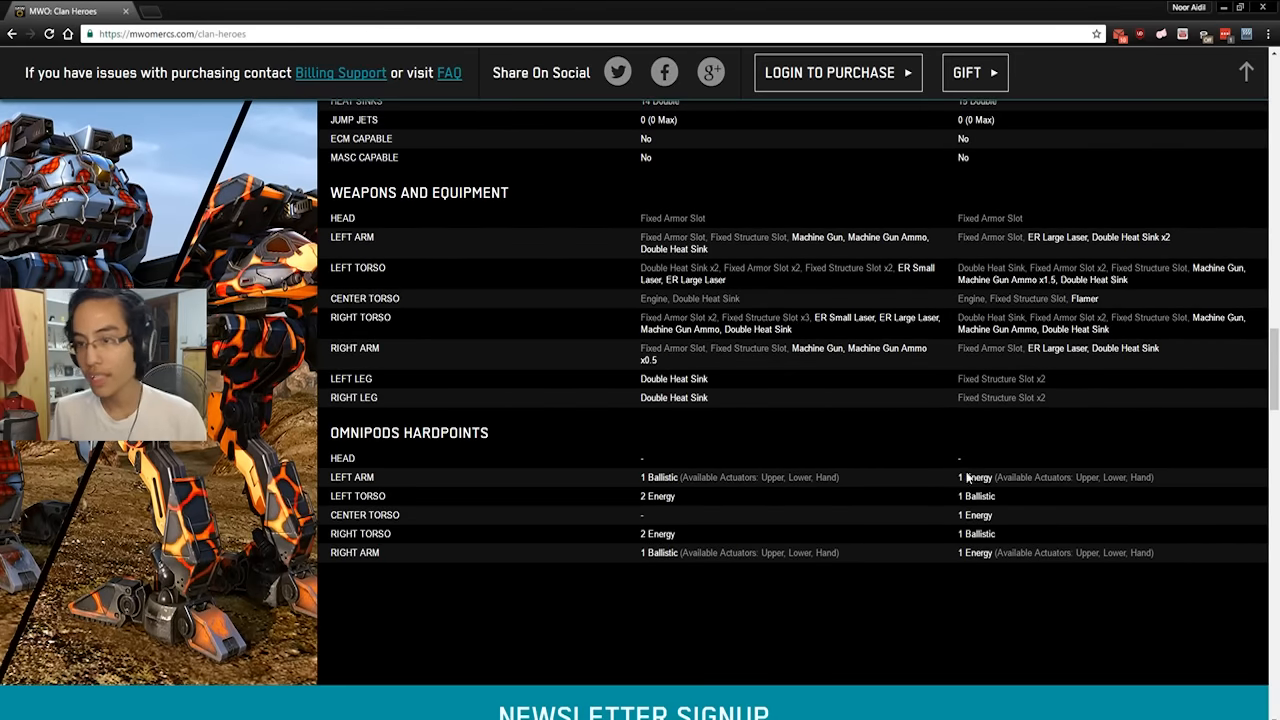
pyautogui.scroll(3)
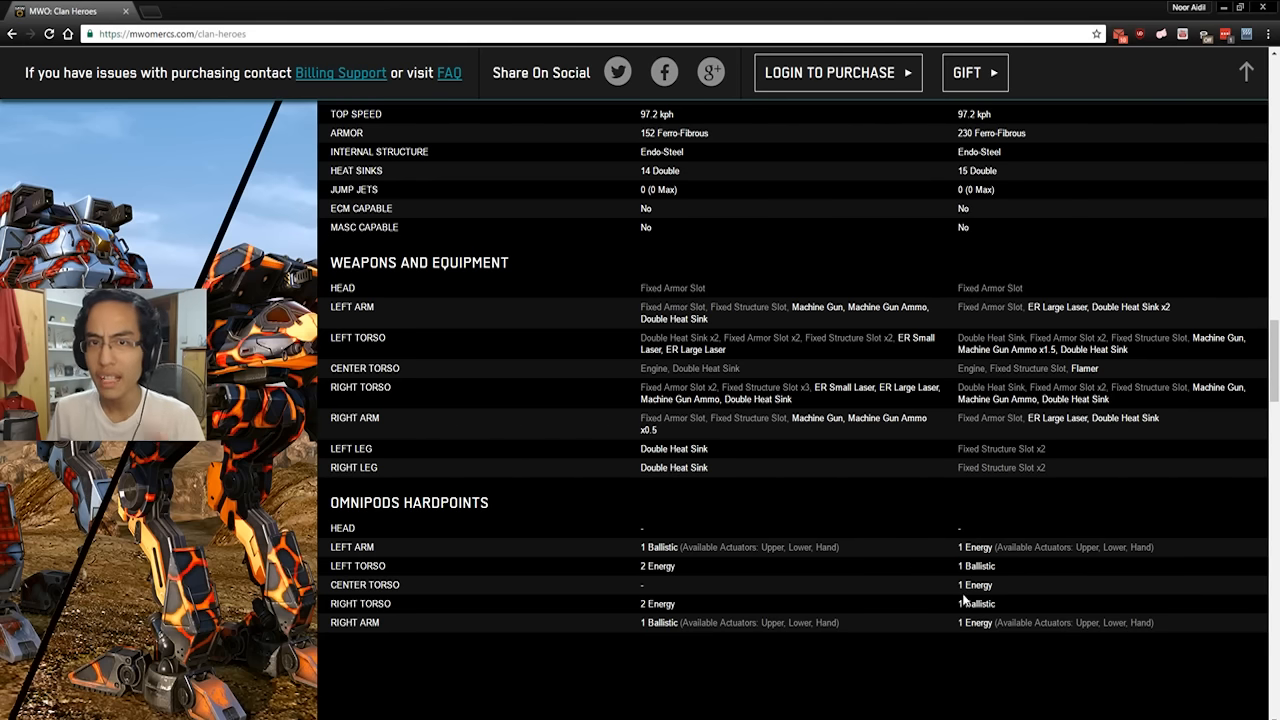
pyautogui.moveTo(935, 566)
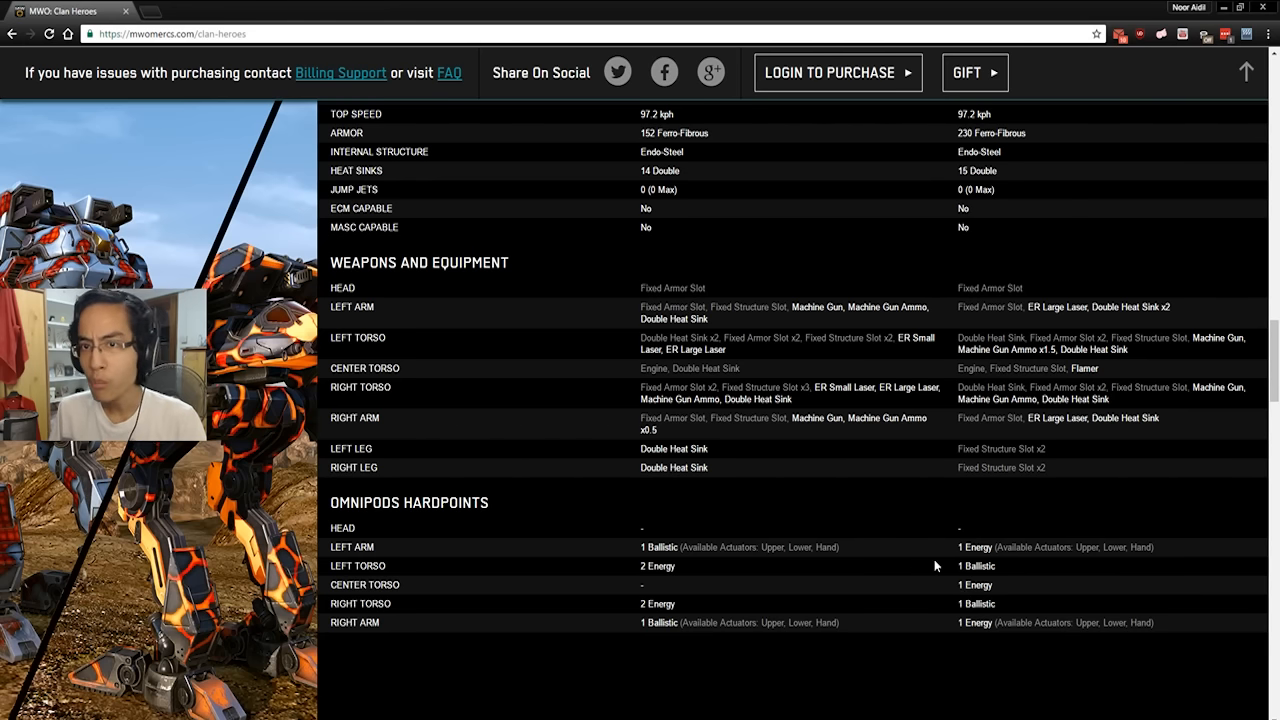
pyautogui.moveTo(947, 555)
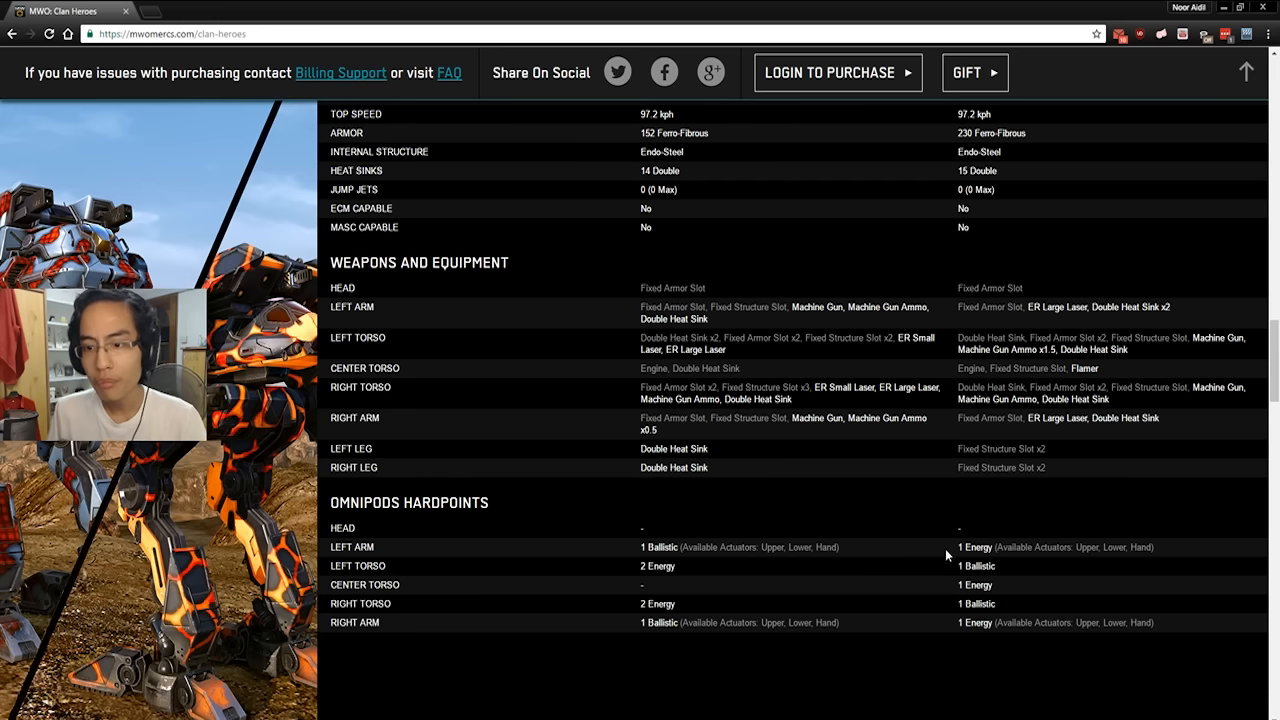
pyautogui.moveTo(914, 546)
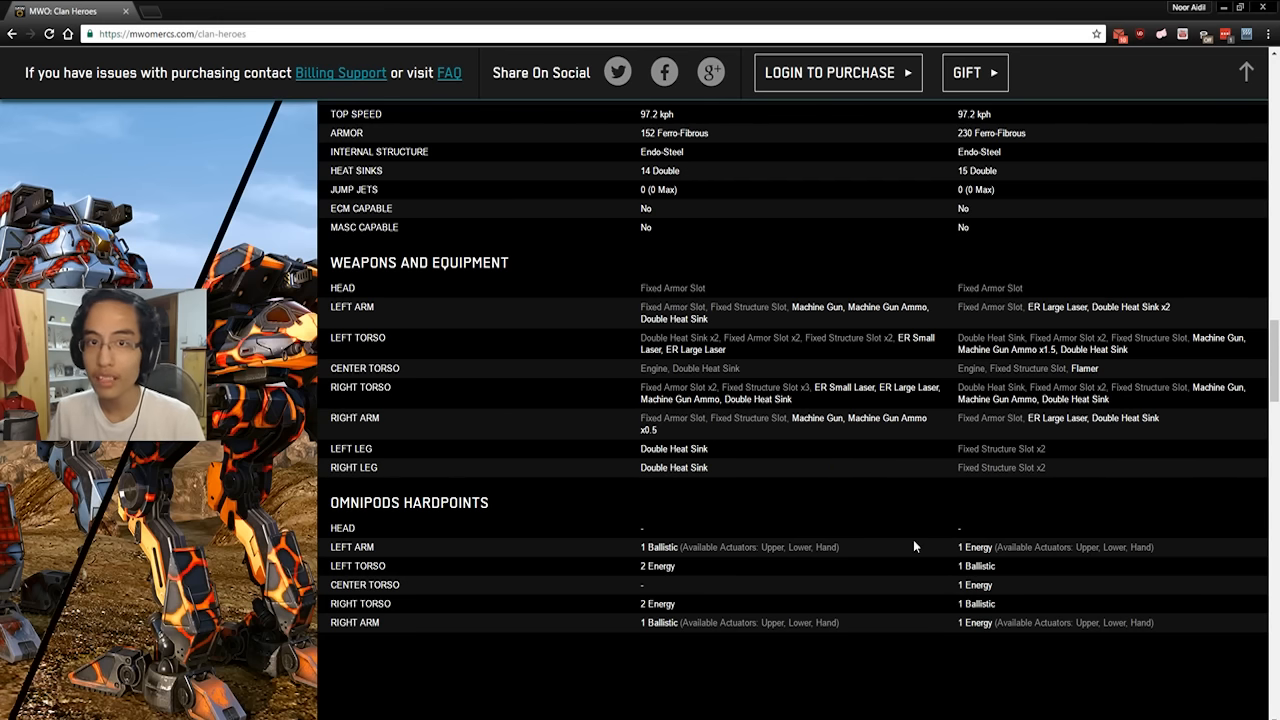
pyautogui.doubleClick(976, 603)
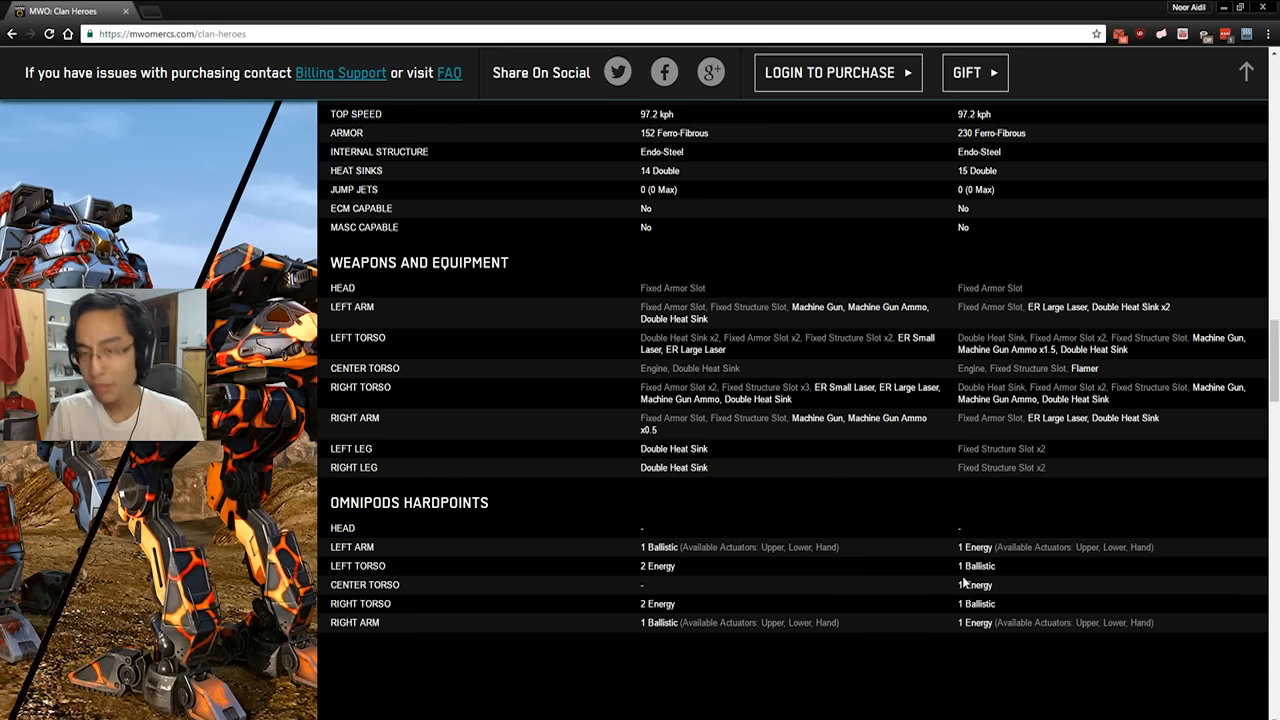
pyautogui.moveTo(993, 543)
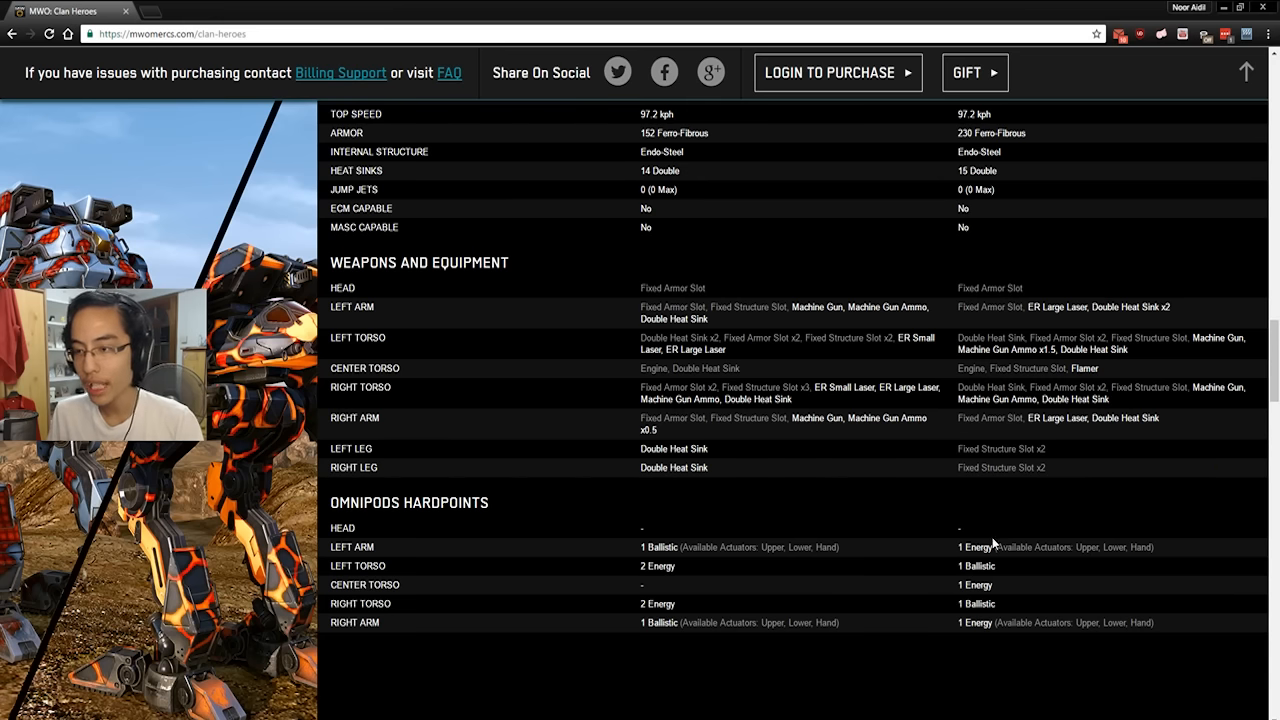
pyautogui.moveTo(982, 642)
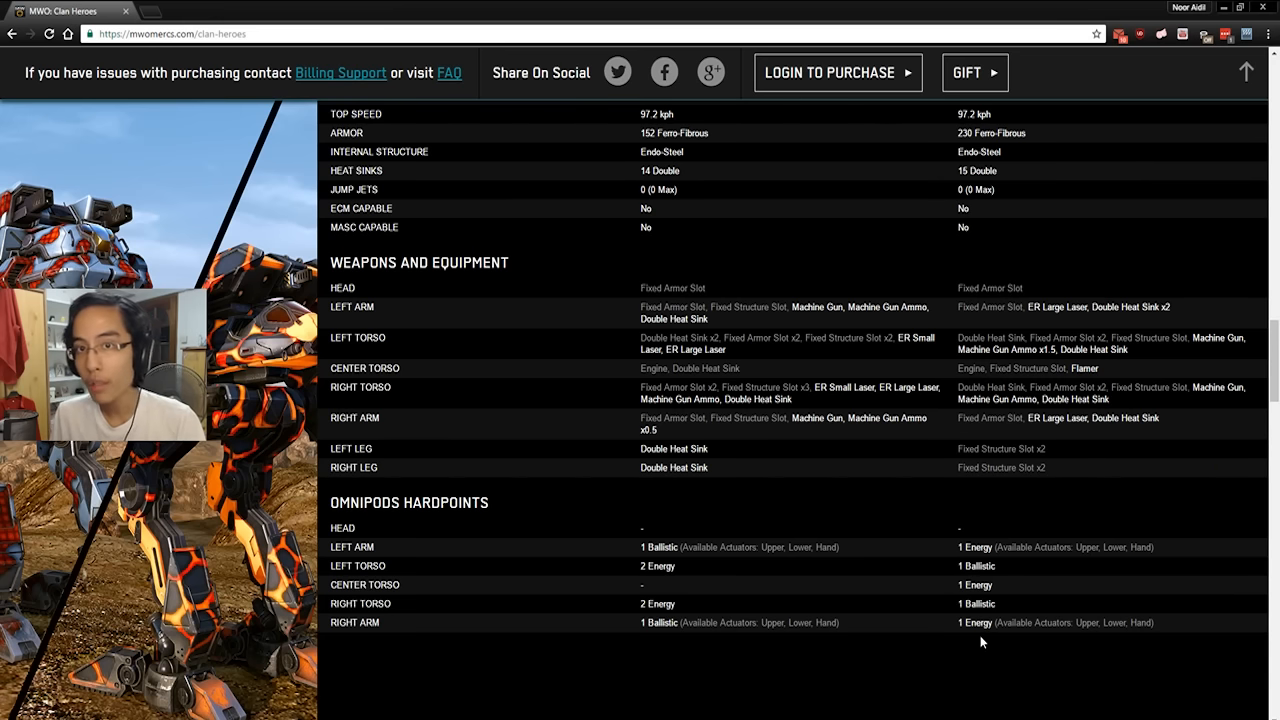
pyautogui.scroll(3)
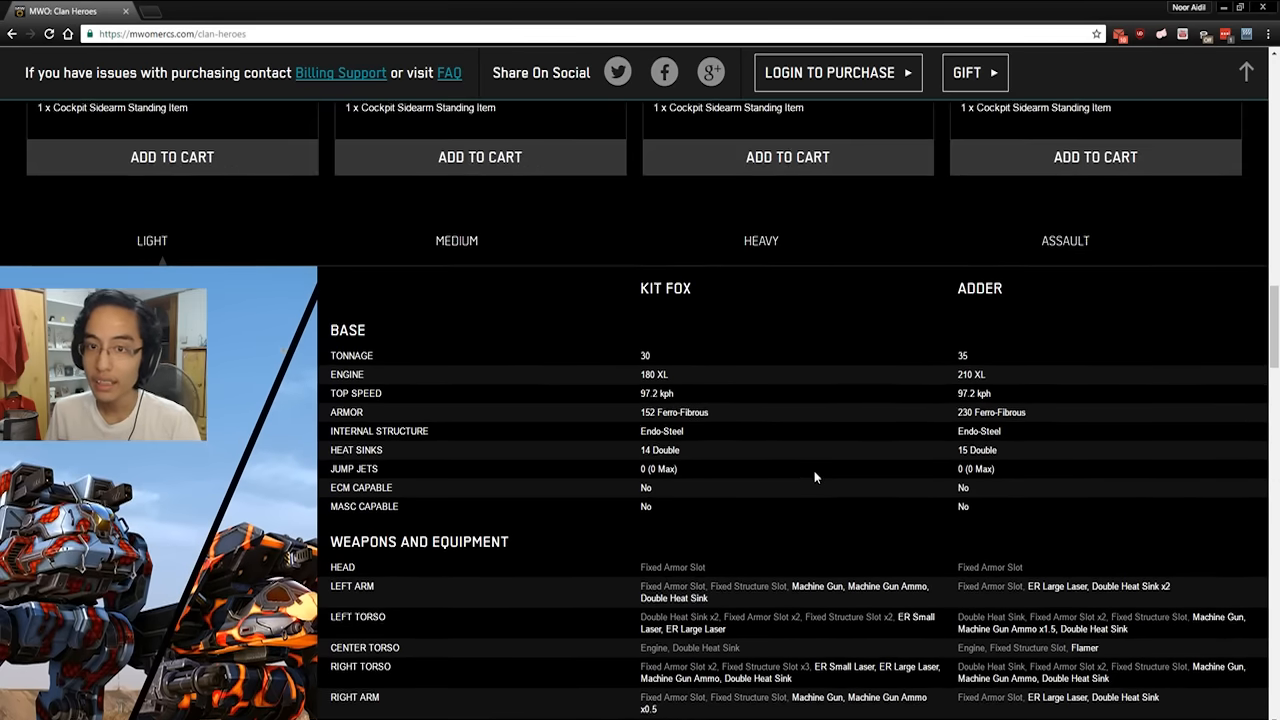
pyautogui.scroll(-3)
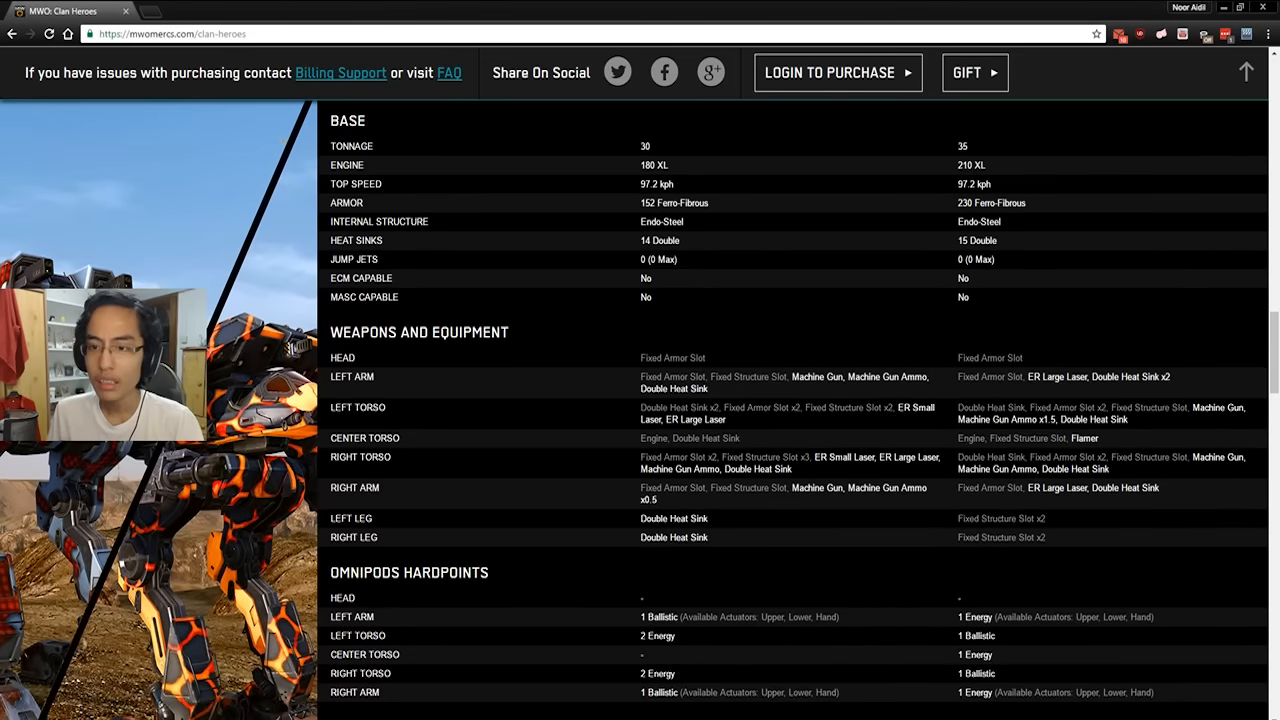
pyautogui.scroll(-3)
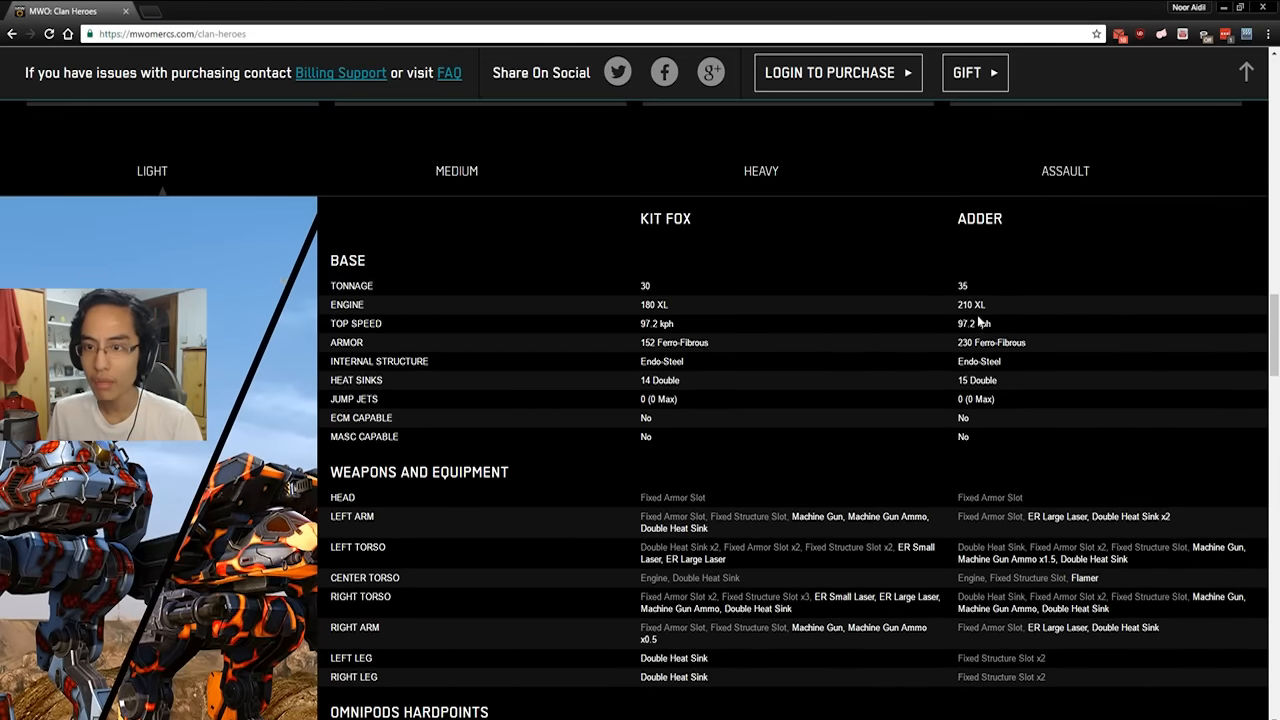
pyautogui.scroll(-3)
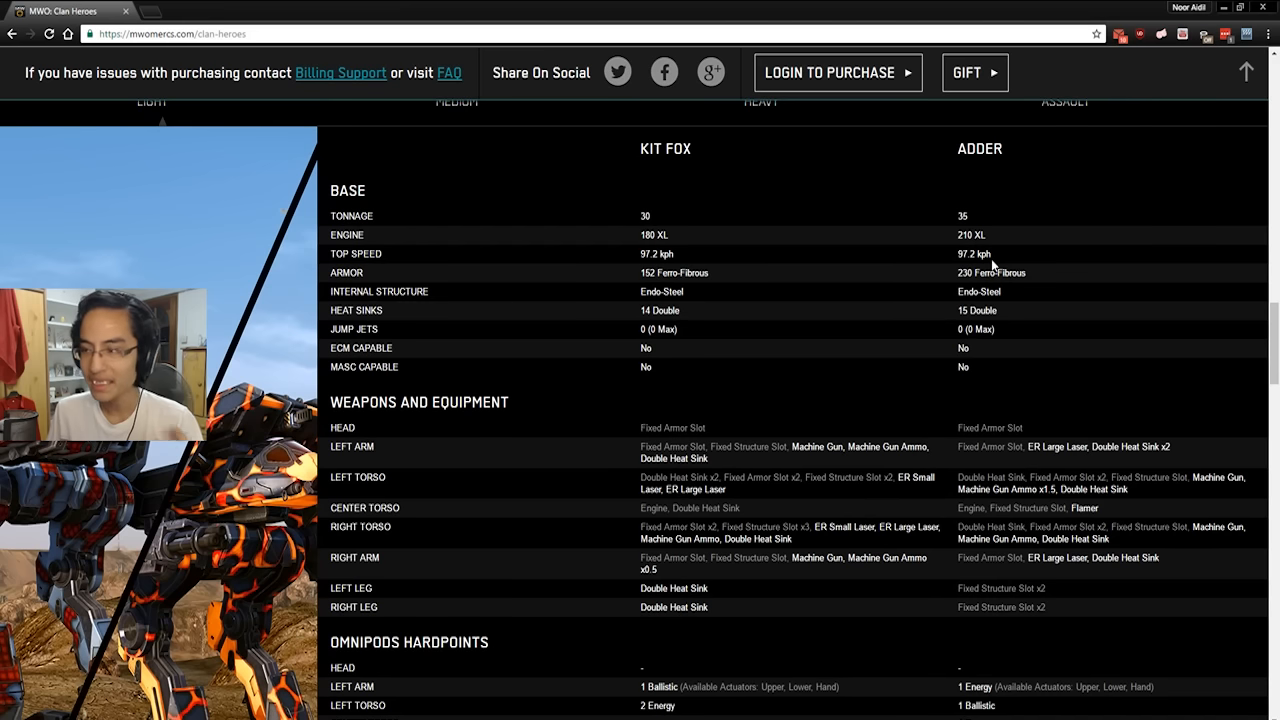
pyautogui.moveTo(995, 233)
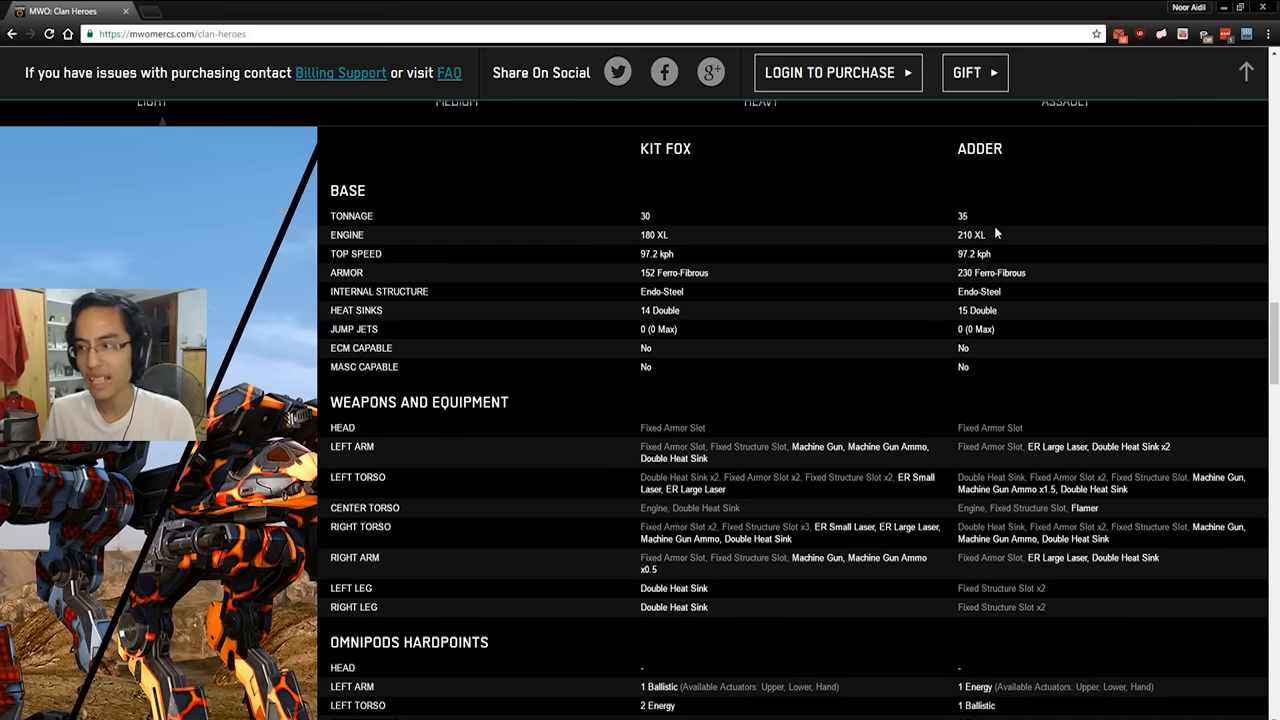
pyautogui.scroll(-3)
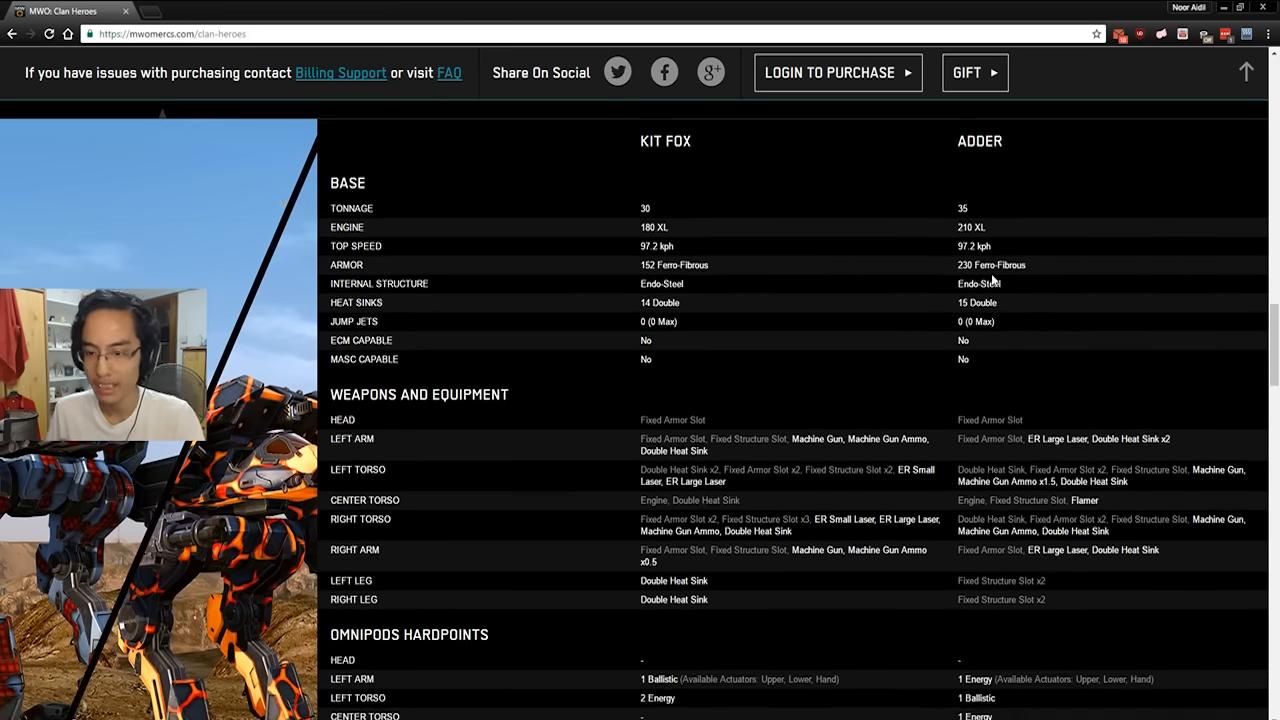
pyautogui.scroll(-3)
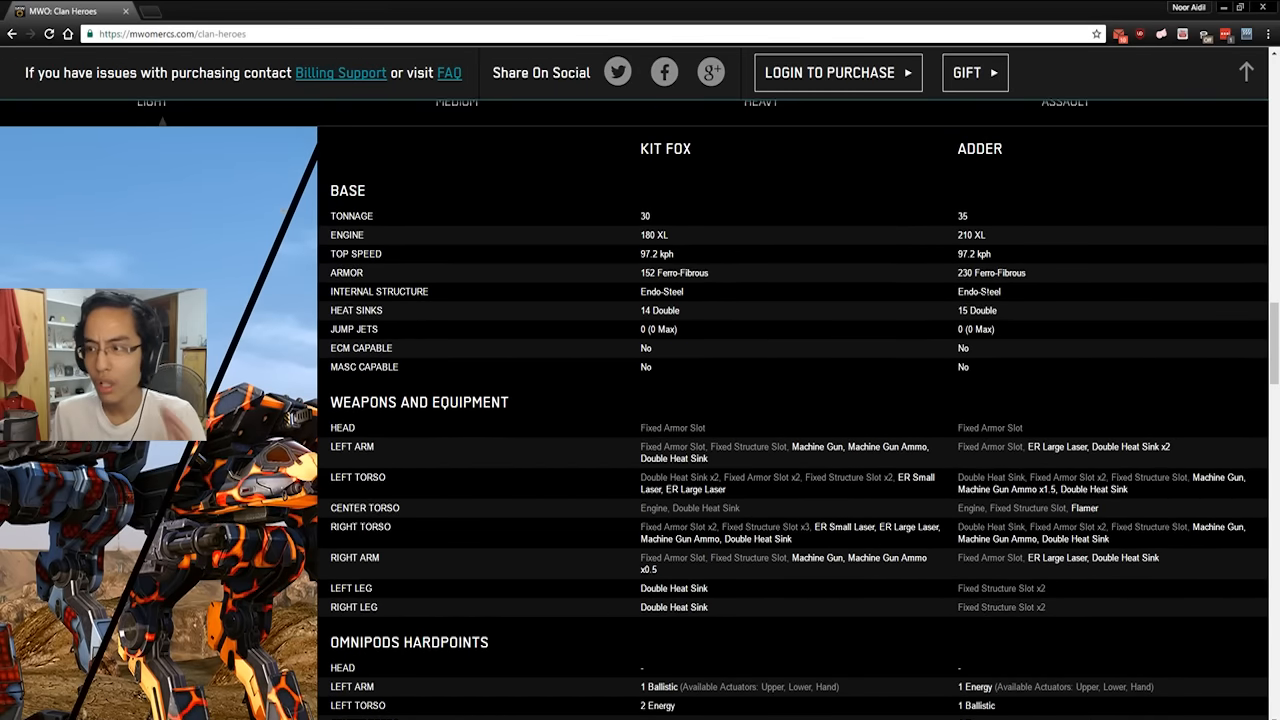
pyautogui.moveTo(965, 209)
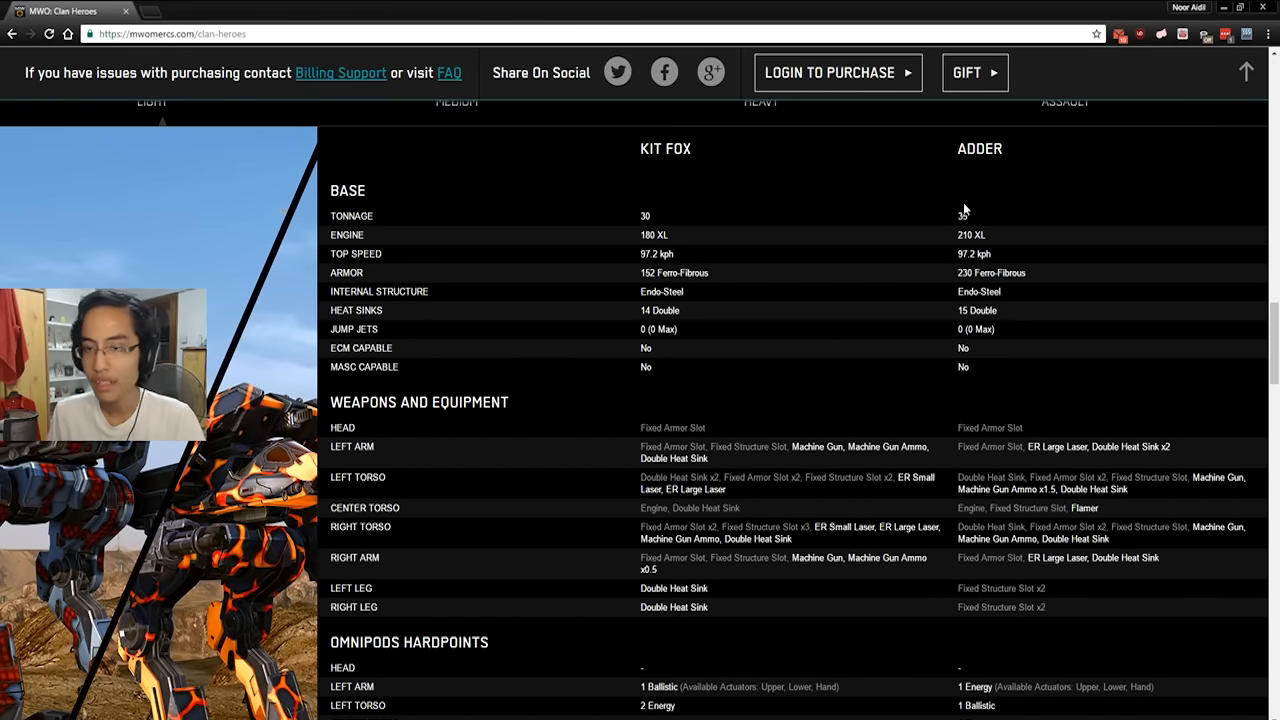
pyautogui.moveTo(488, 237)
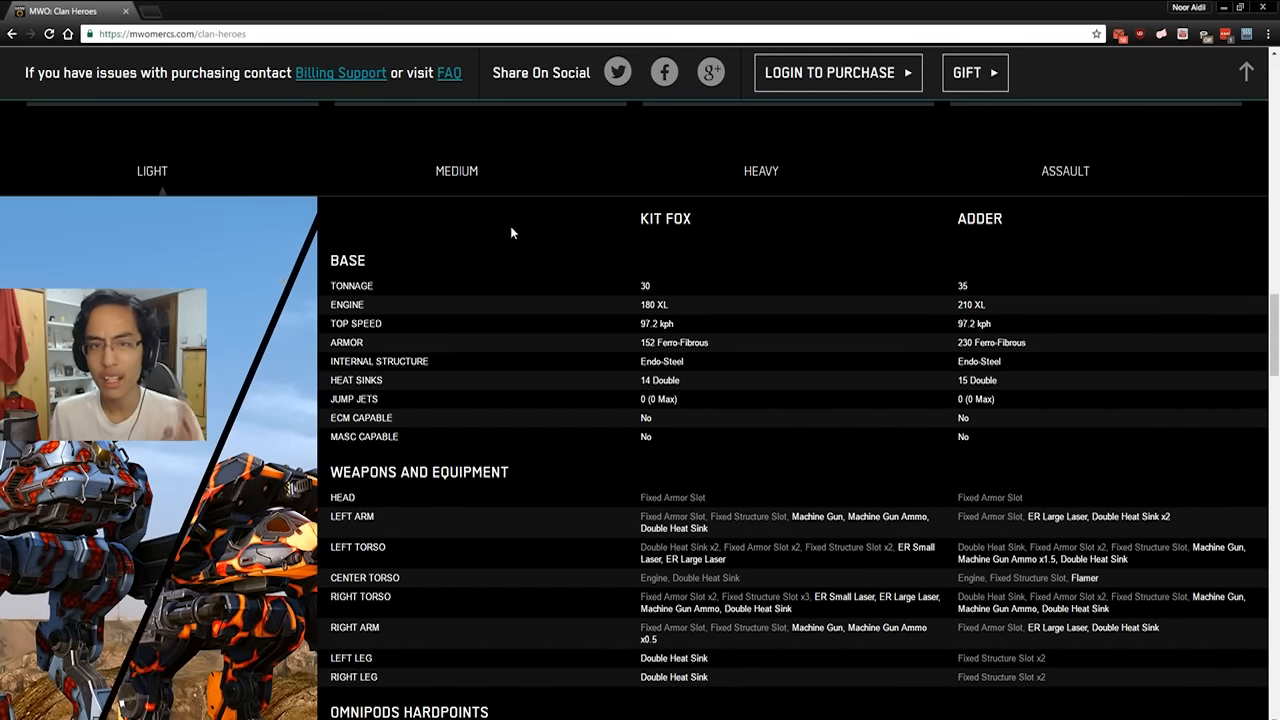
pyautogui.moveTo(456, 171)
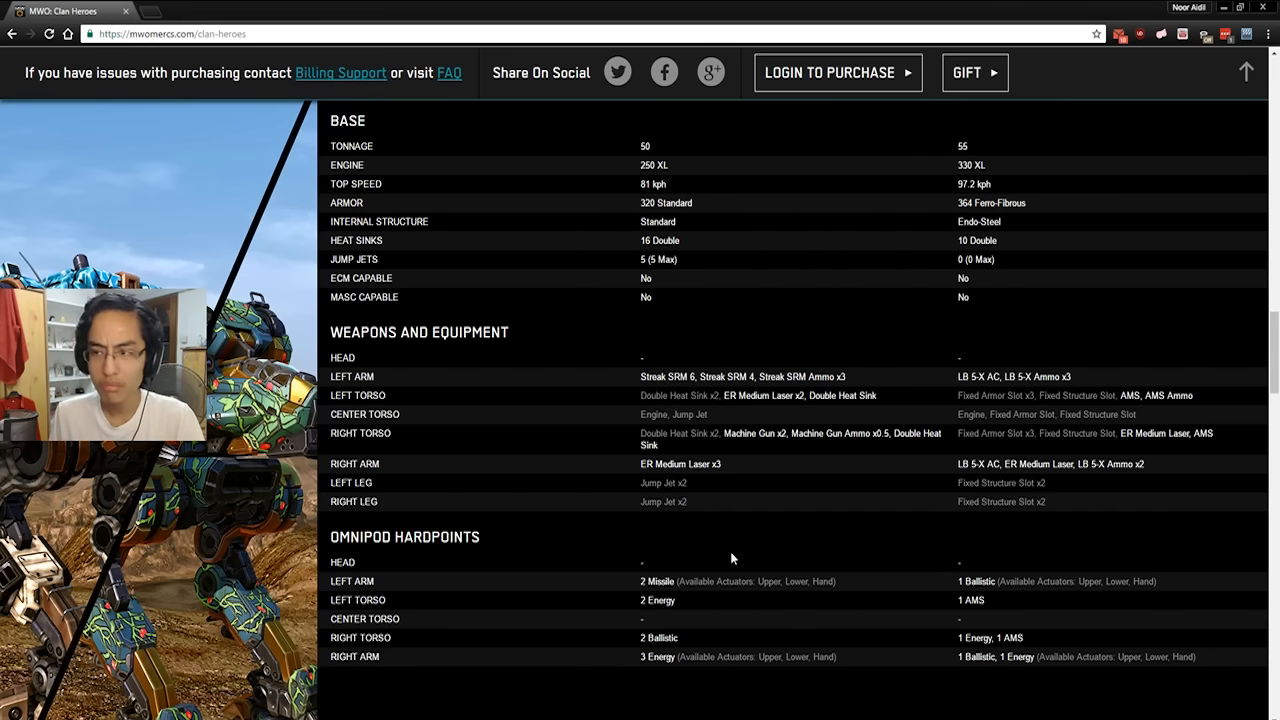
# Double-click an entry in the 50-ton versus 55-ton medium mech comparison.
pyautogui.doubleClick(657, 600)
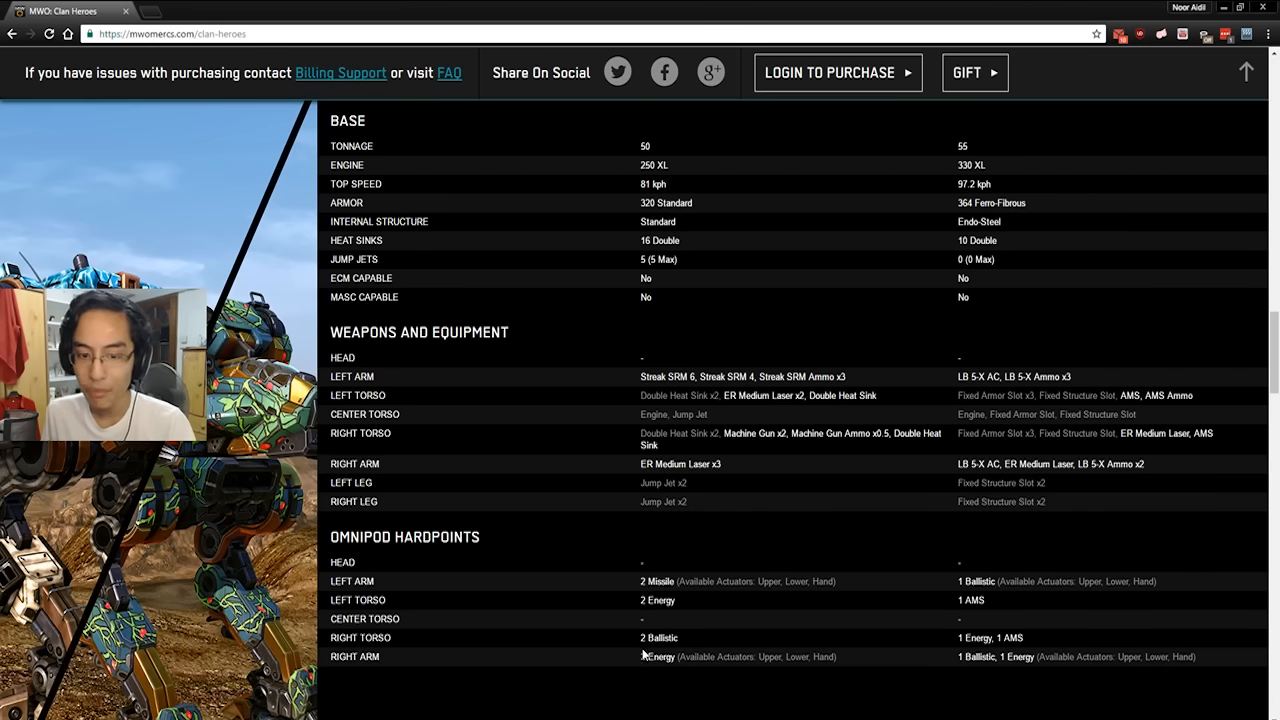
pyautogui.moveTo(835, 648)
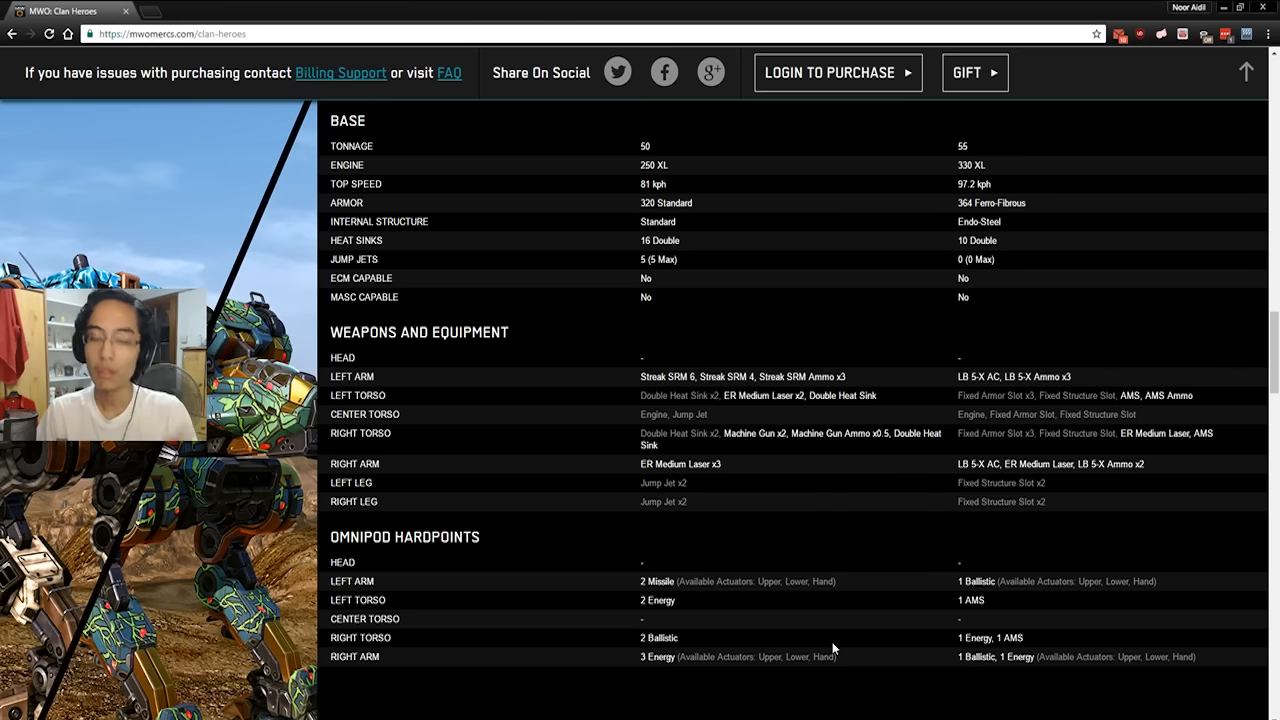
pyautogui.moveTo(632, 603)
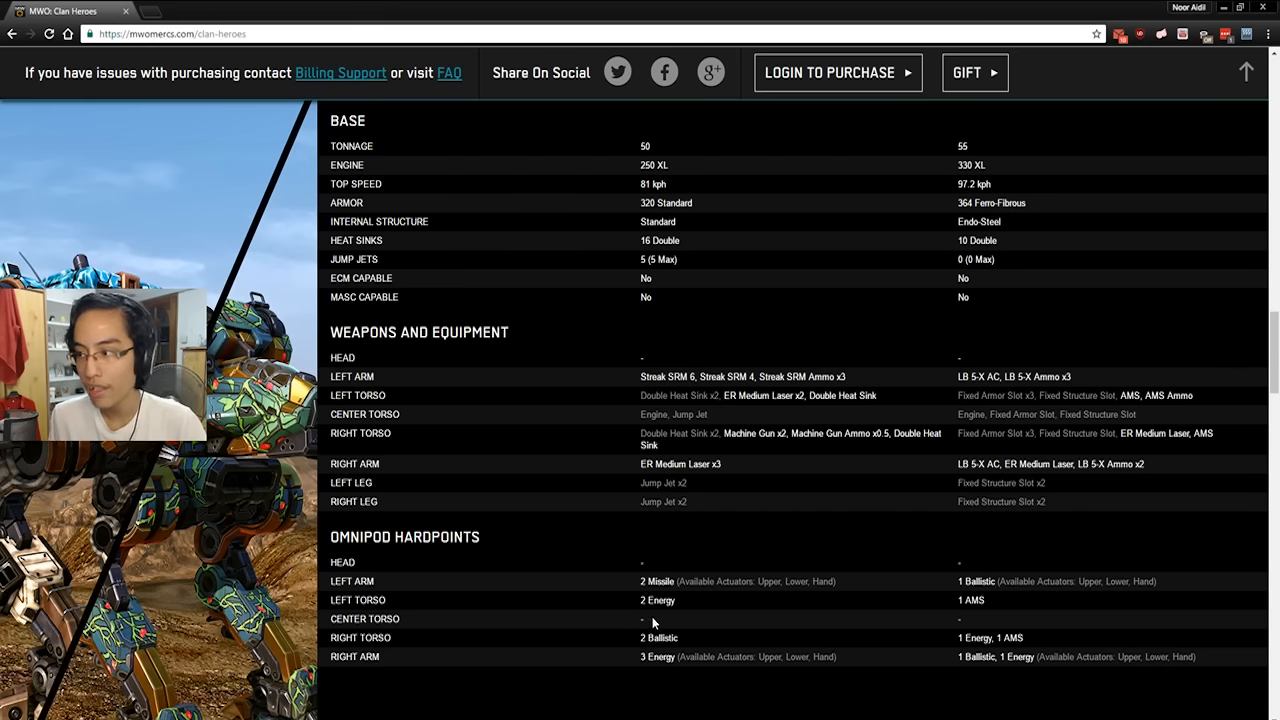
# Zoom the page to 125% and highlight the 50-ton mech's '2 Missile' left arm hardpoint.
pyautogui.press('ctrl+plus')
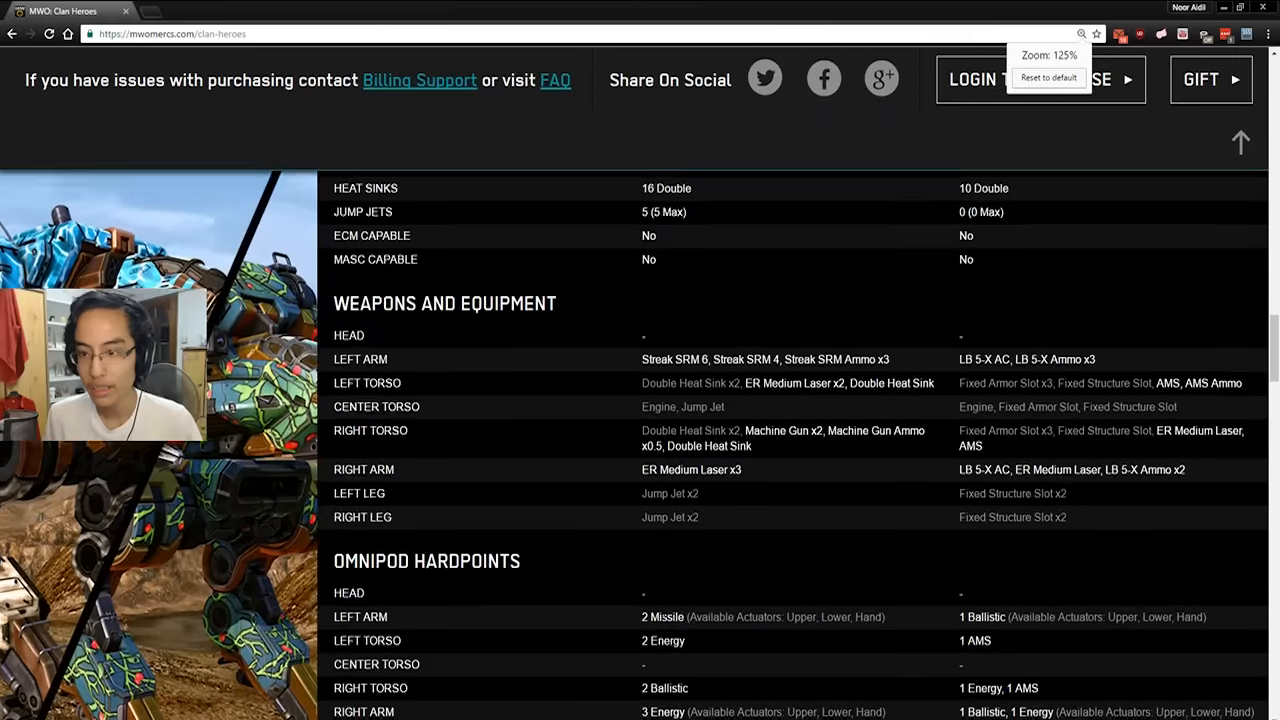
pyautogui.scroll(-3)
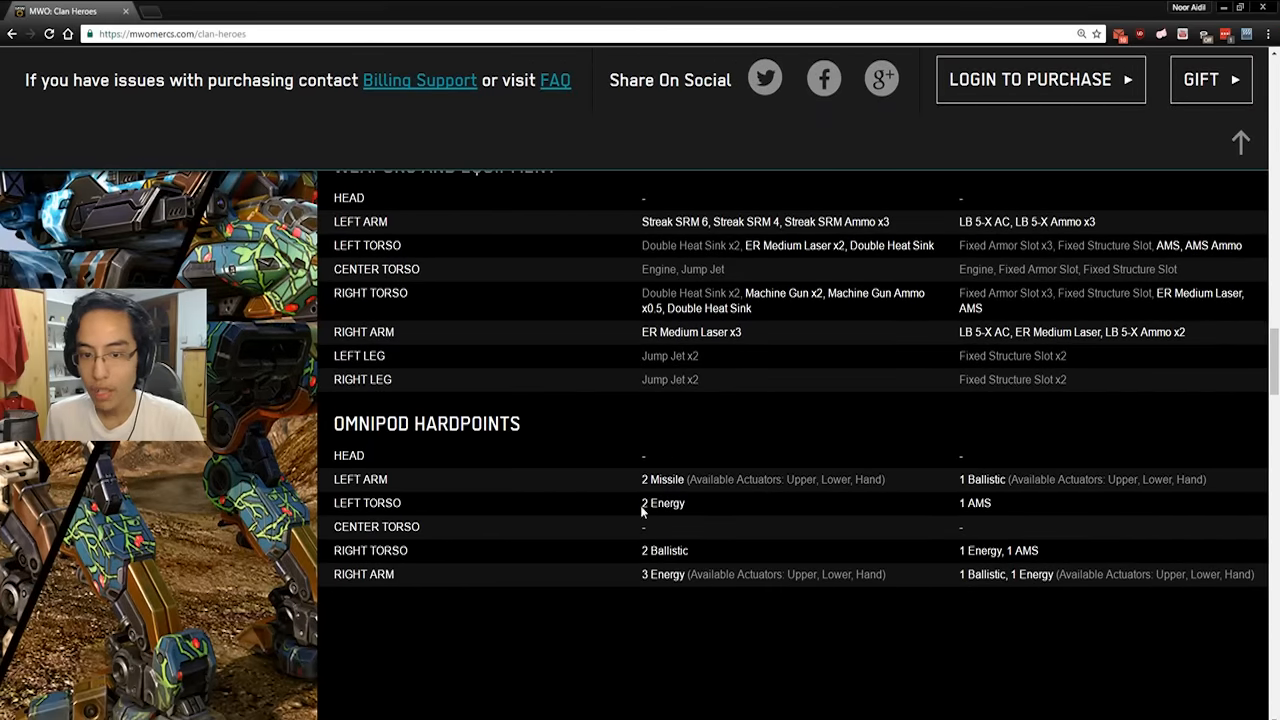
pyautogui.doubleClick(663, 503)
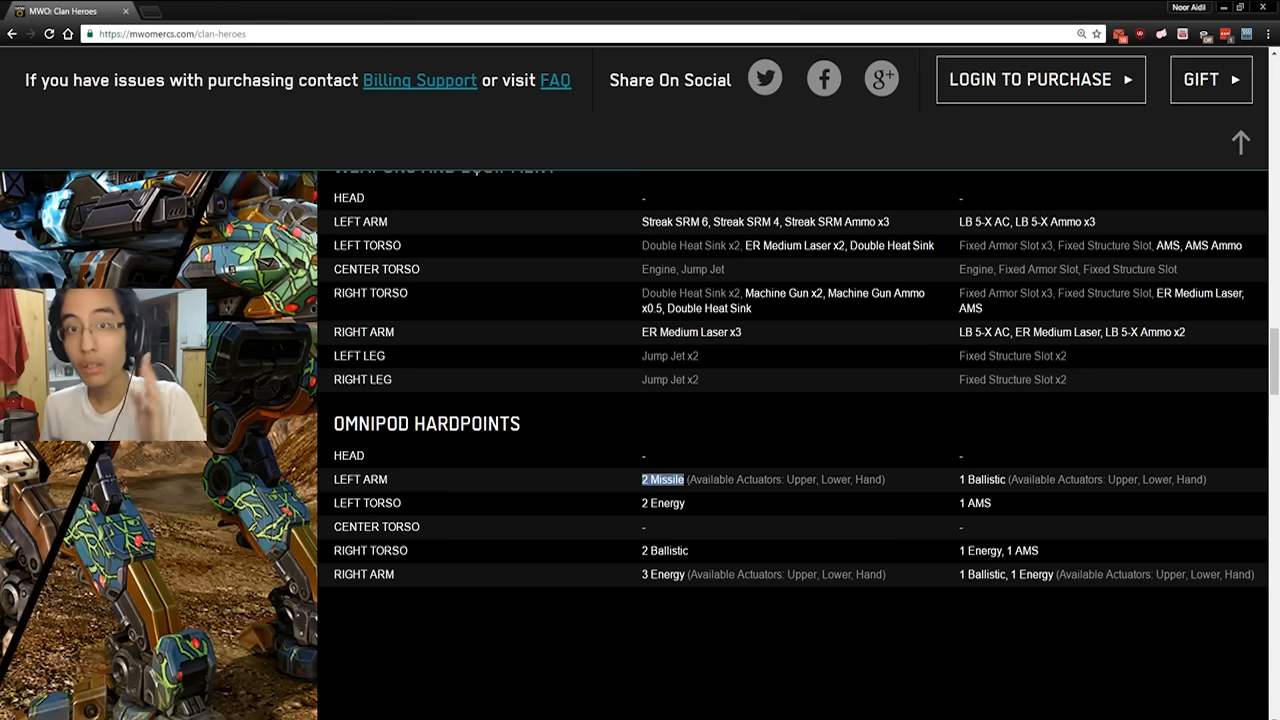
pyautogui.moveTo(717, 436)
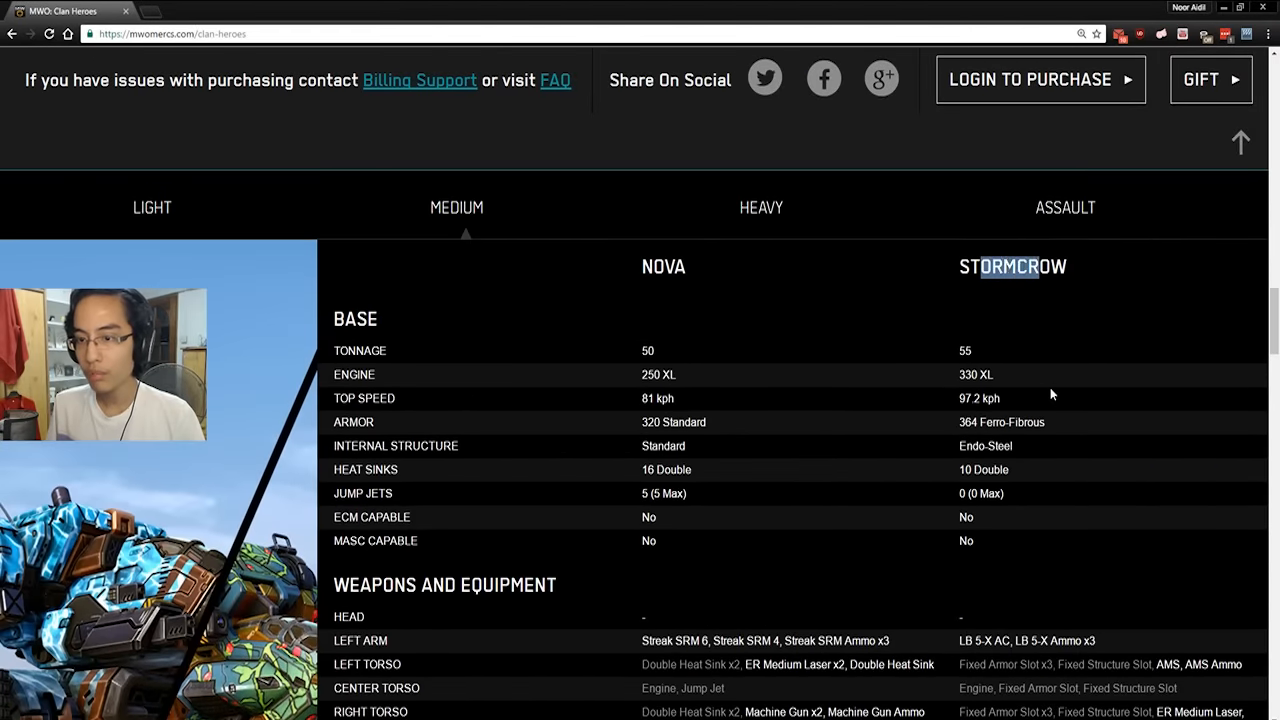
pyautogui.scroll(-3)
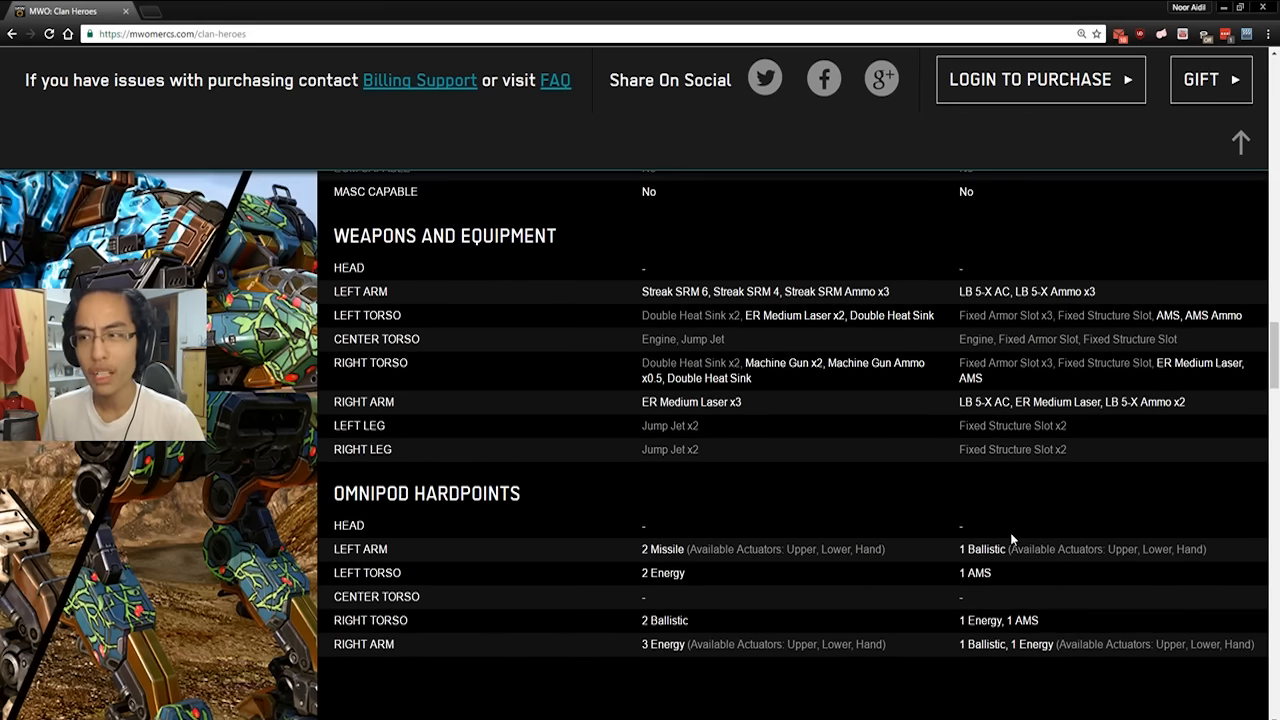
# Scroll to the 85-ton versus 100-ton BASE stats table and double-click an entry.
pyautogui.scroll(3)
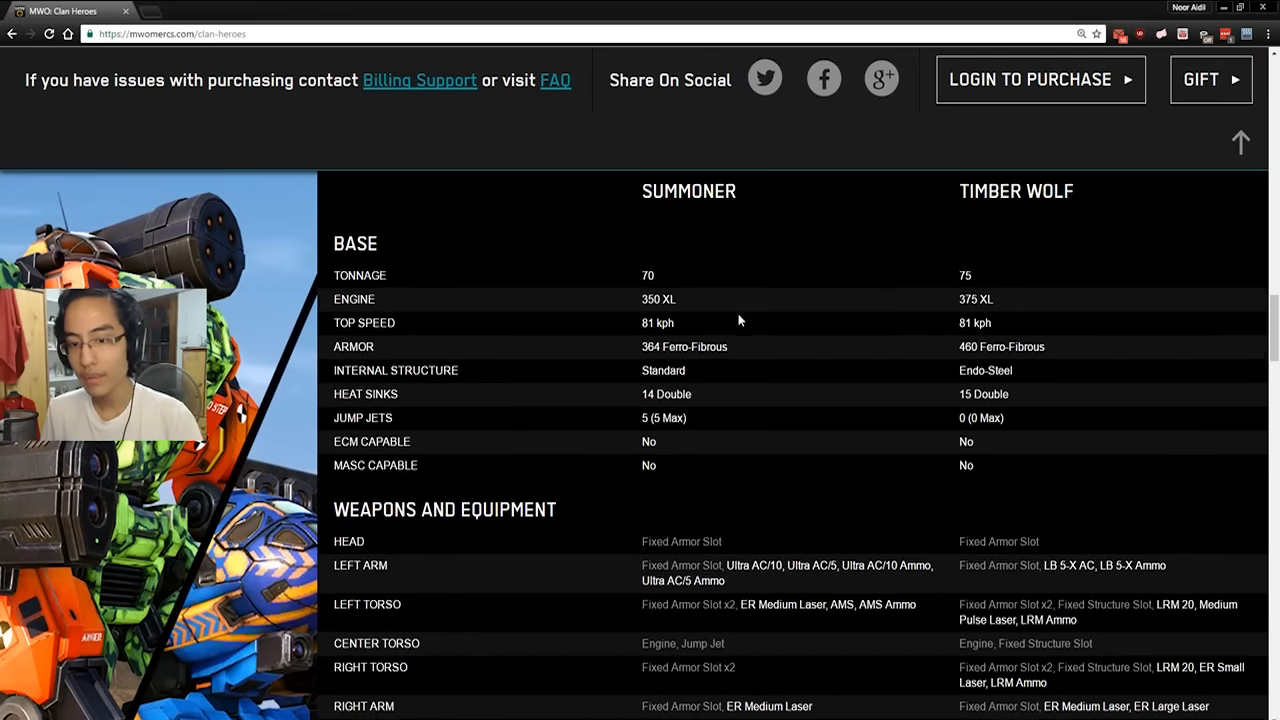
pyautogui.scroll(-3)
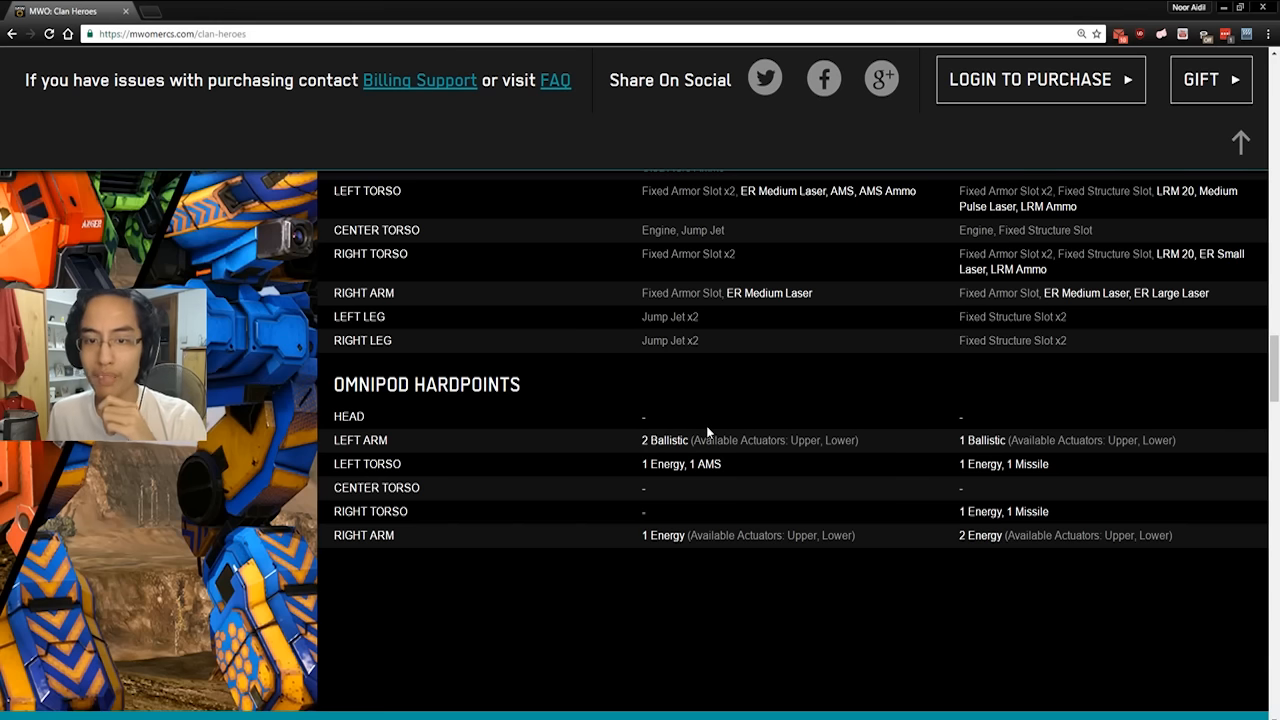
pyautogui.doubleClick(664, 440)
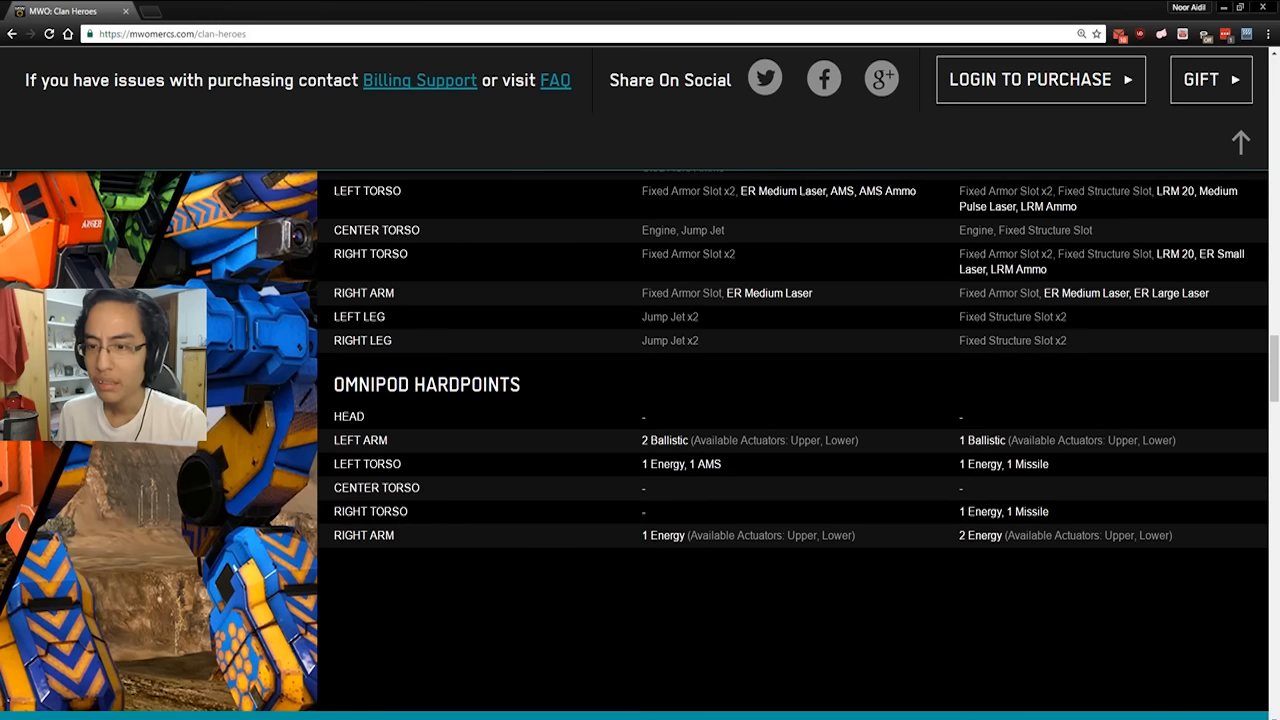
pyautogui.moveTo(963, 482)
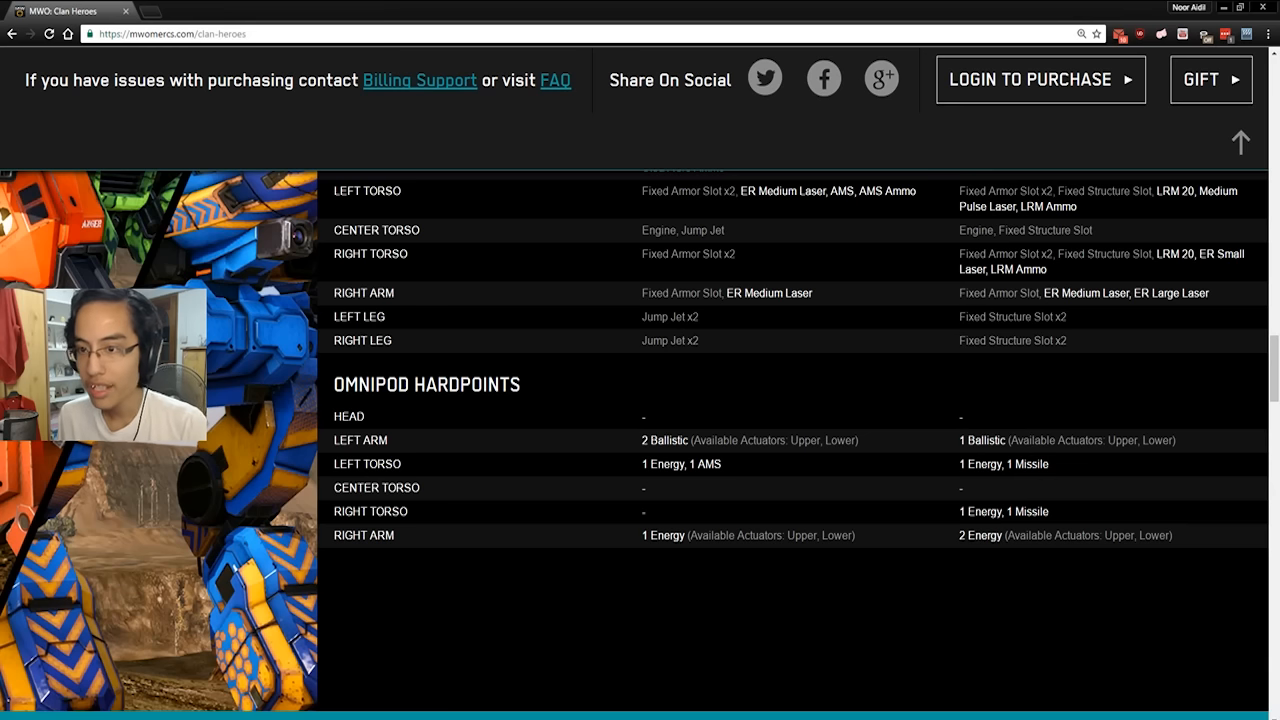
pyautogui.moveTo(905, 498)
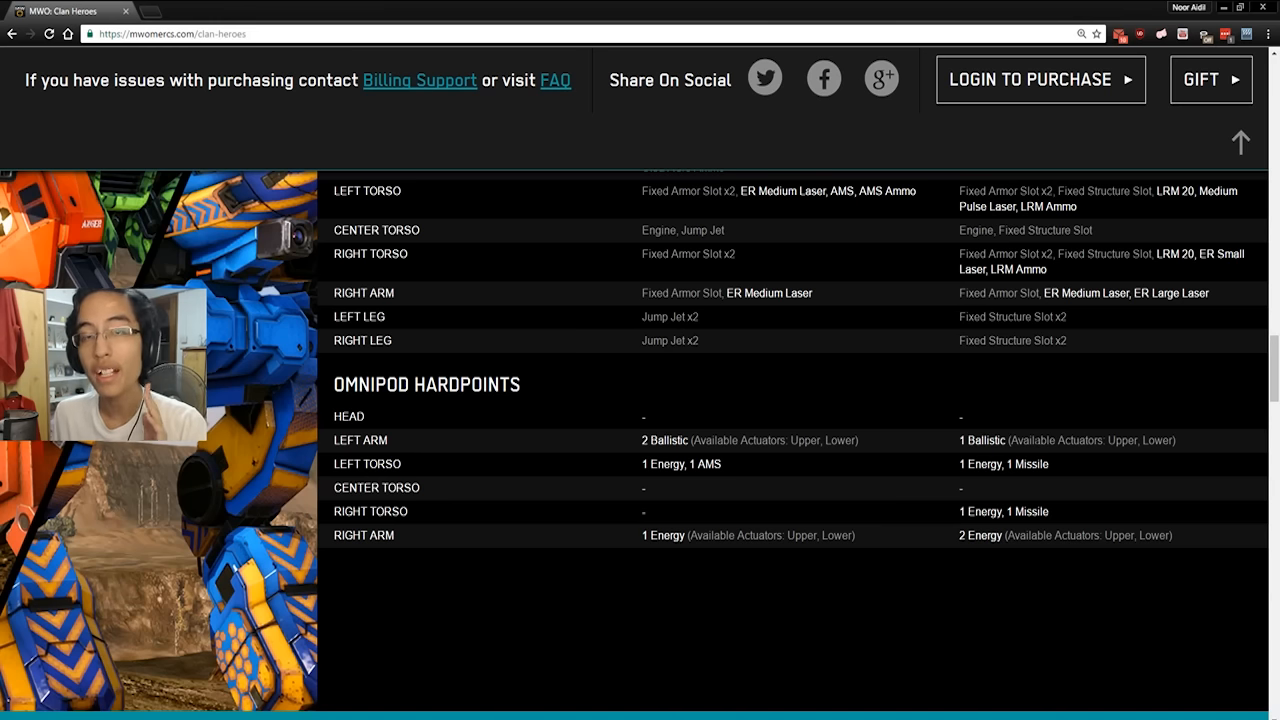
pyautogui.moveTo(884, 394)
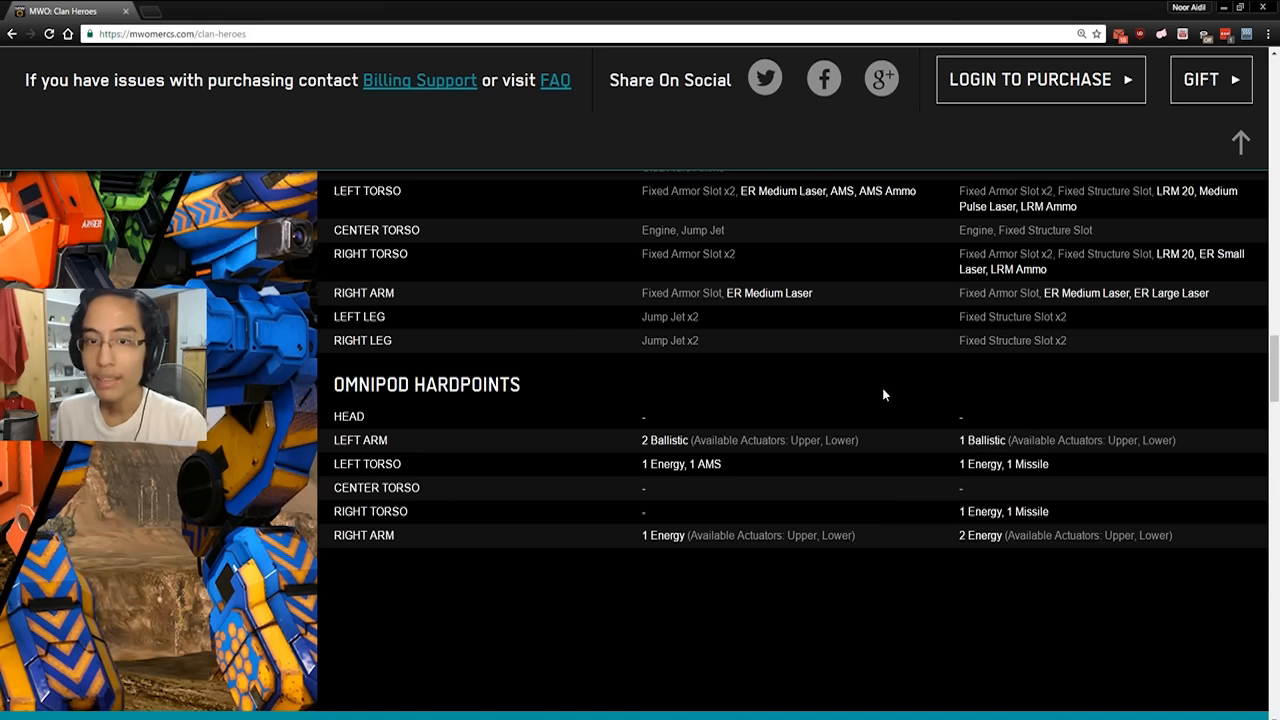
pyautogui.moveTo(874, 404)
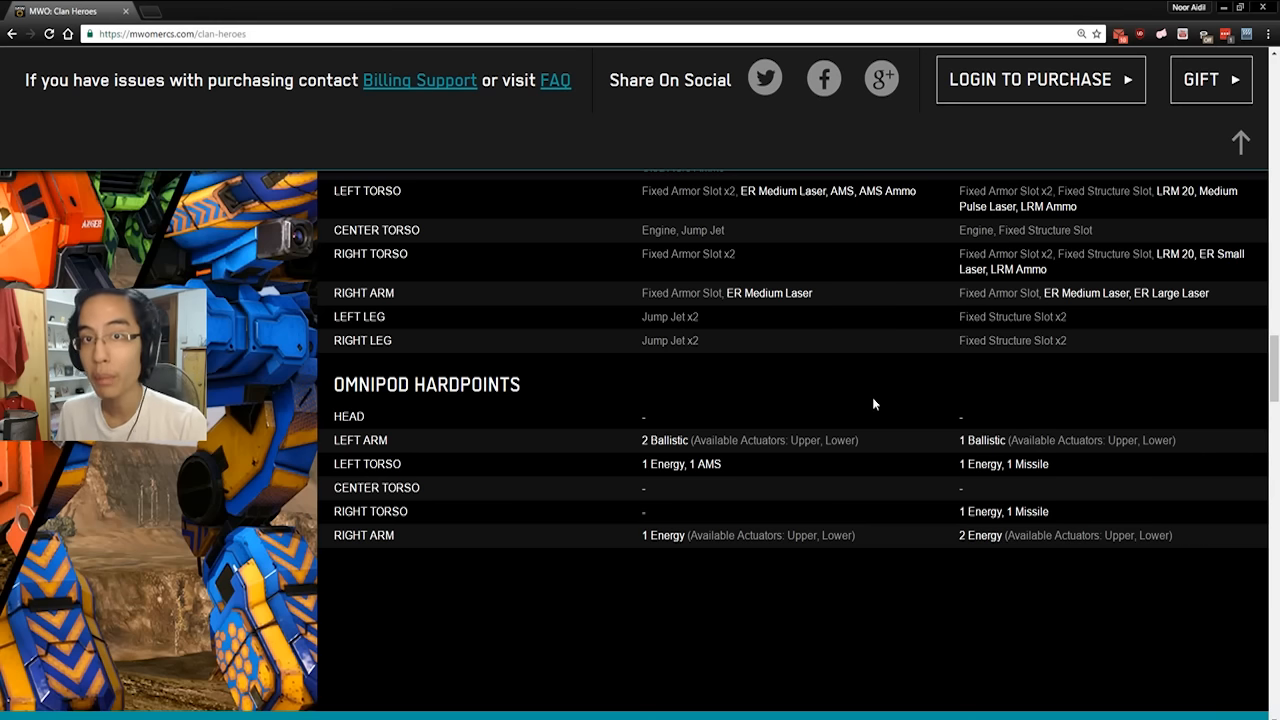
pyautogui.moveTo(880, 388)
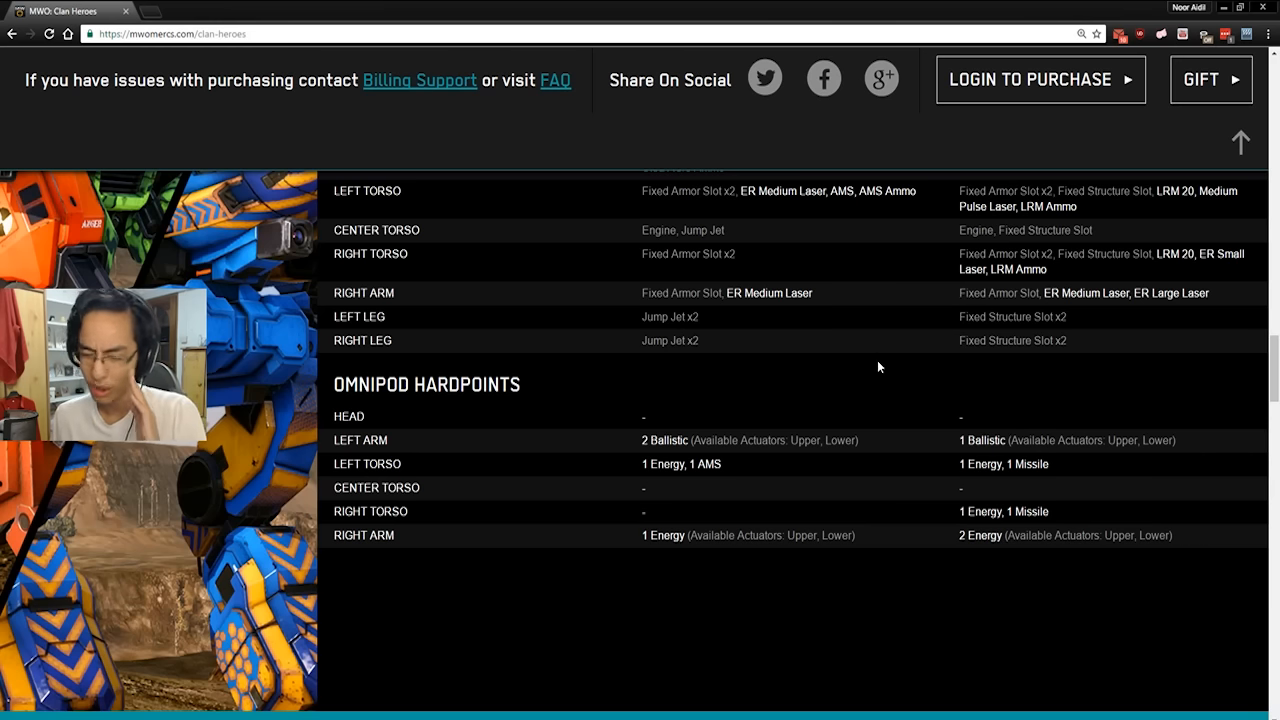
pyautogui.moveTo(897, 357)
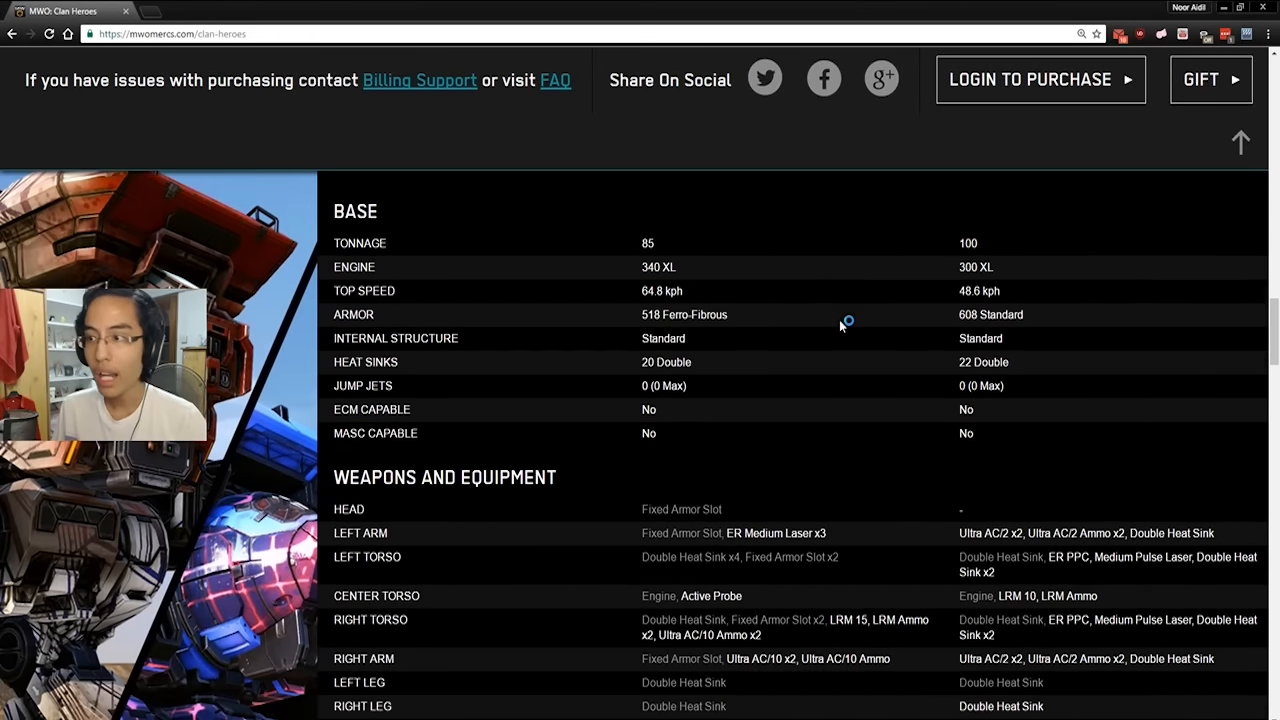
# Highlight both mechs' right arm two-ballistic hardpoint row in the omnipod table.
pyautogui.scroll(-3)
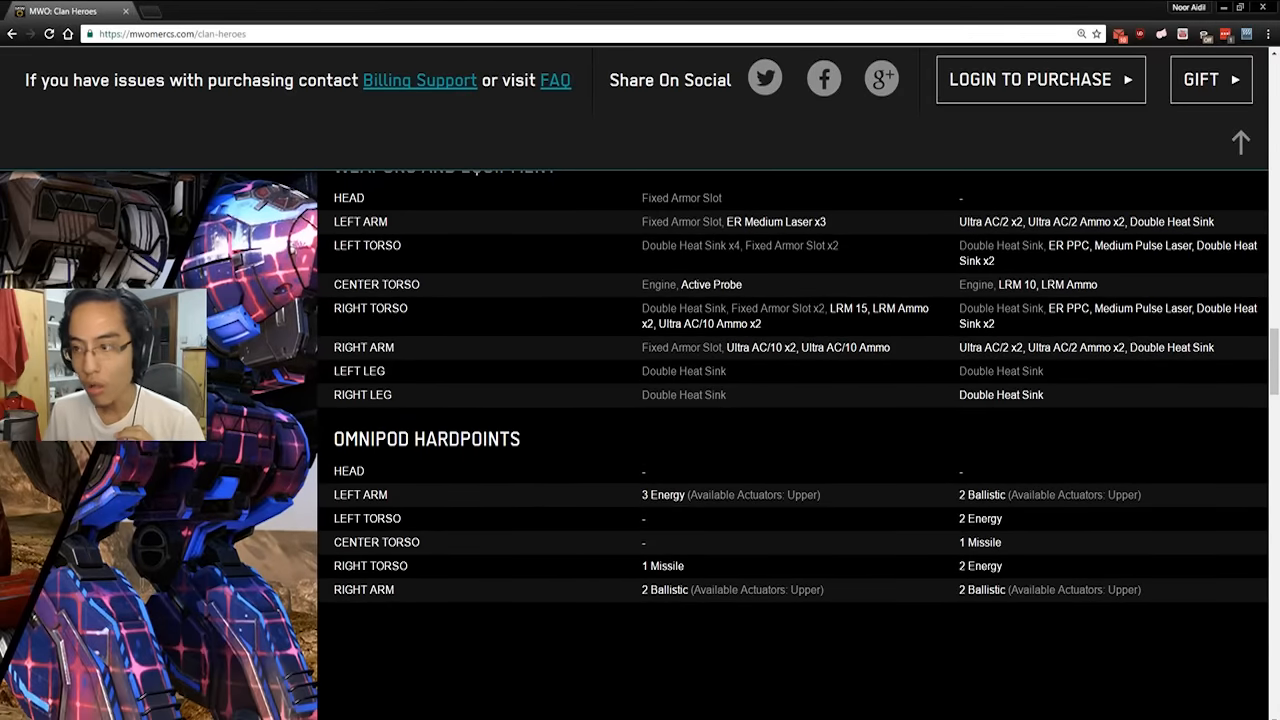
pyautogui.moveTo(642, 589); pyautogui.dragTo(1140, 589)
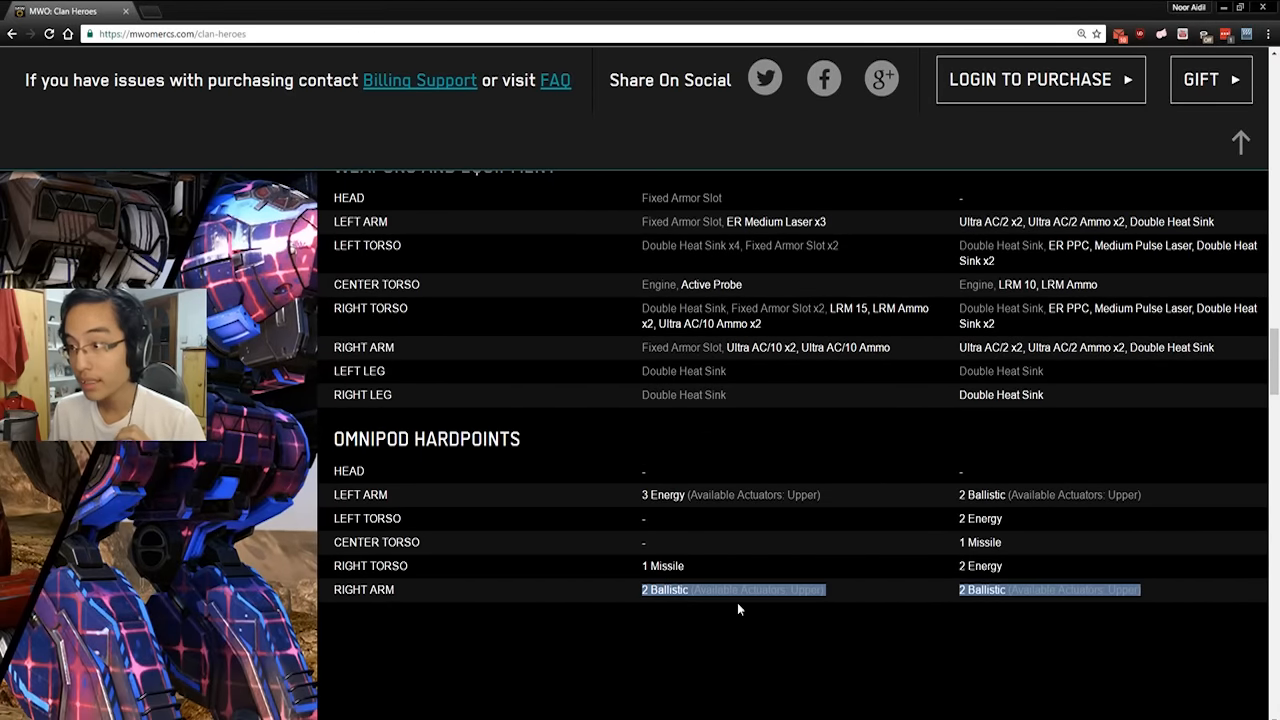
pyautogui.moveTo(745, 362)
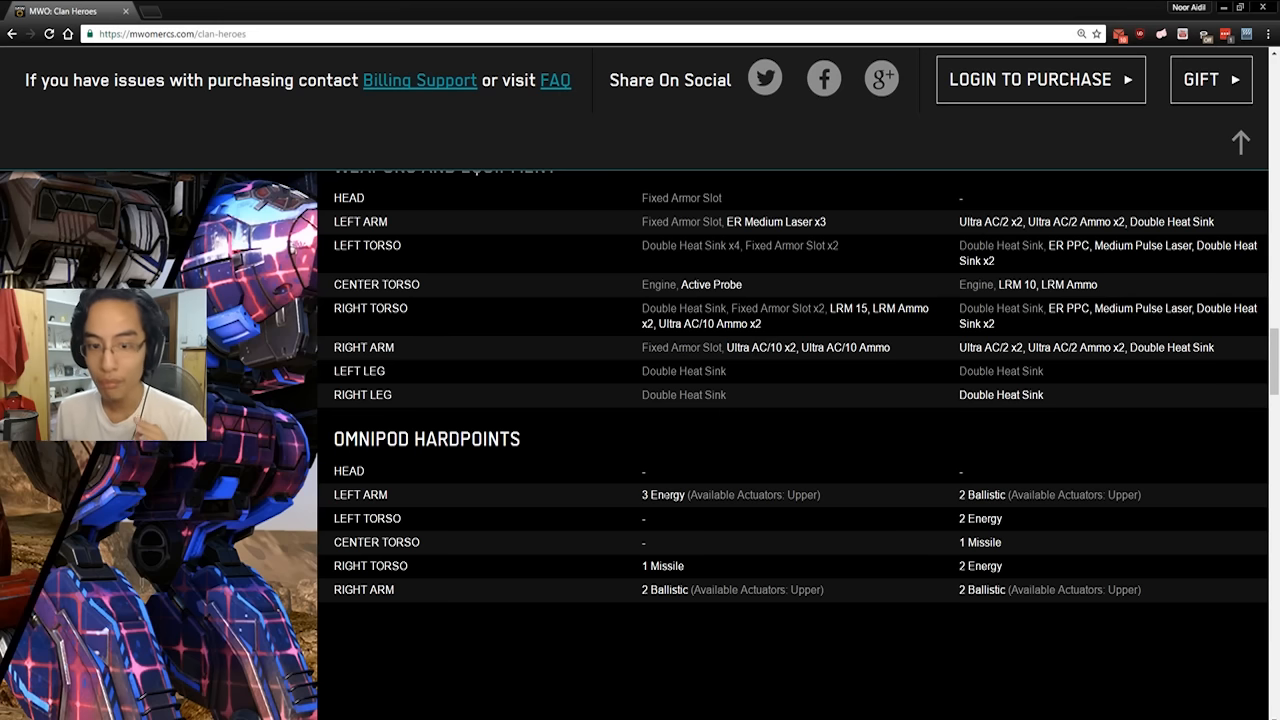
pyautogui.doubleClick(662, 494)
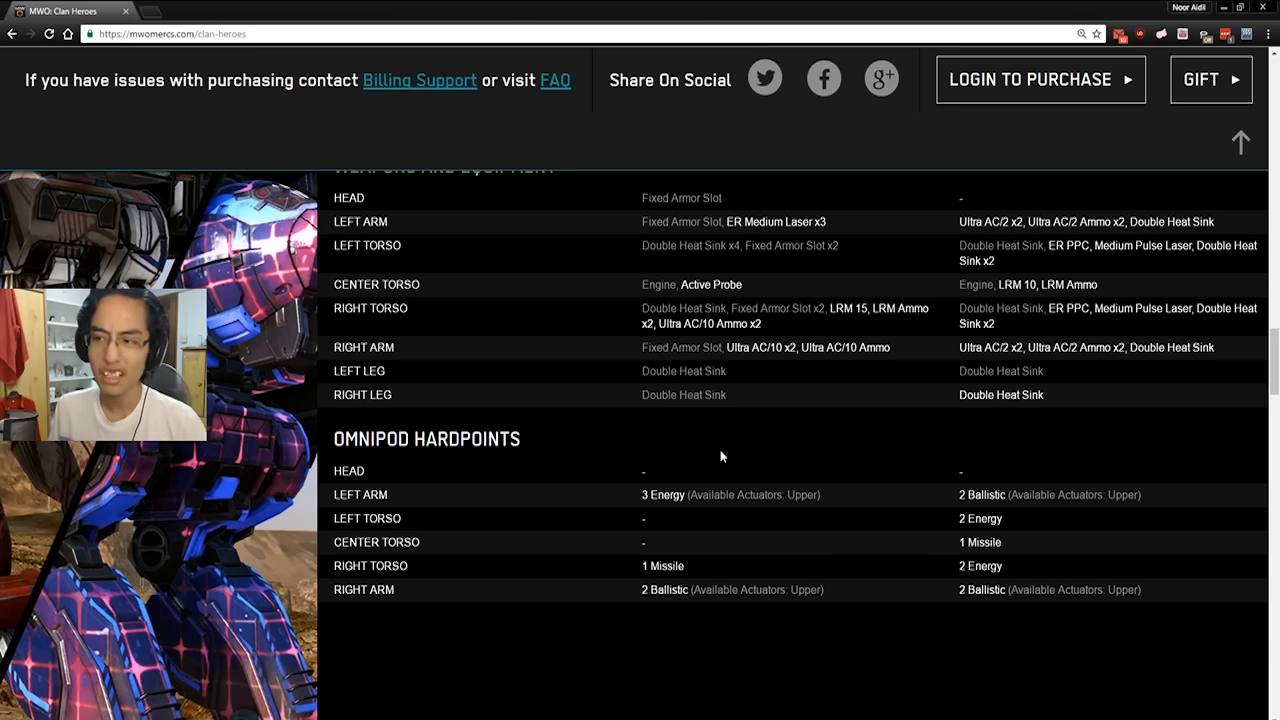
pyautogui.scroll(3)
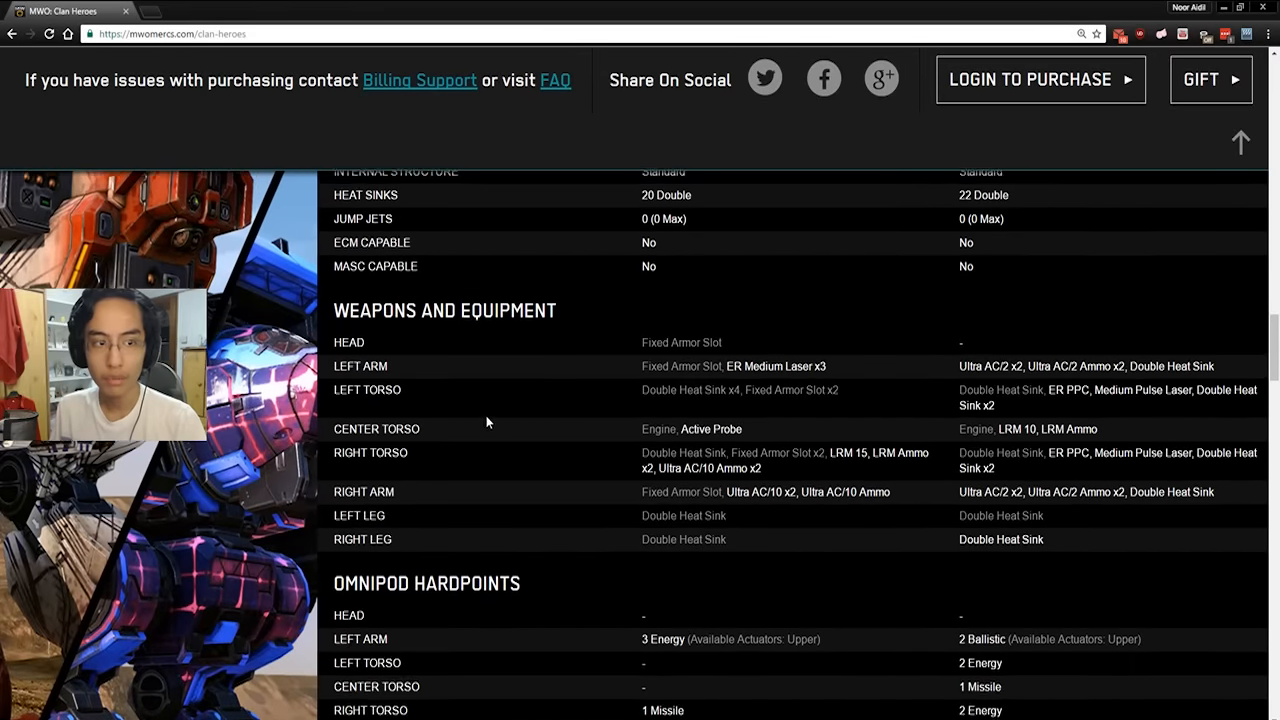
pyautogui.scroll(-3)
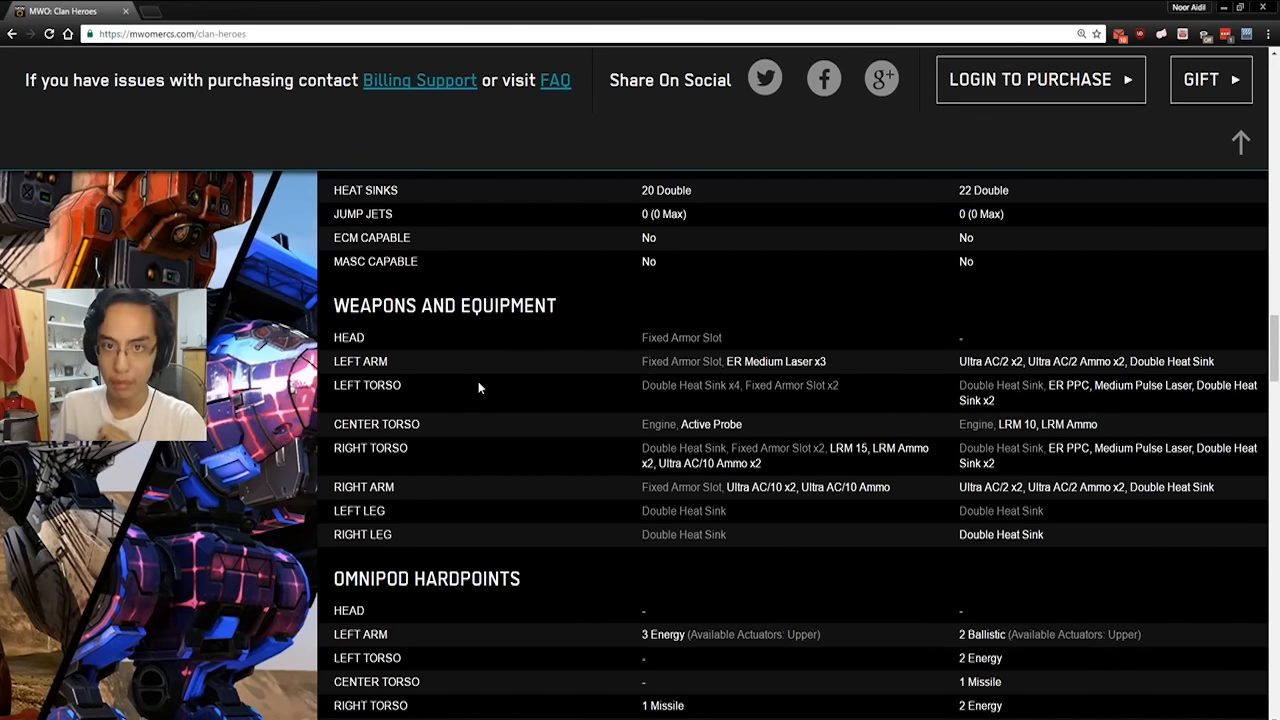
pyautogui.scroll(-3)
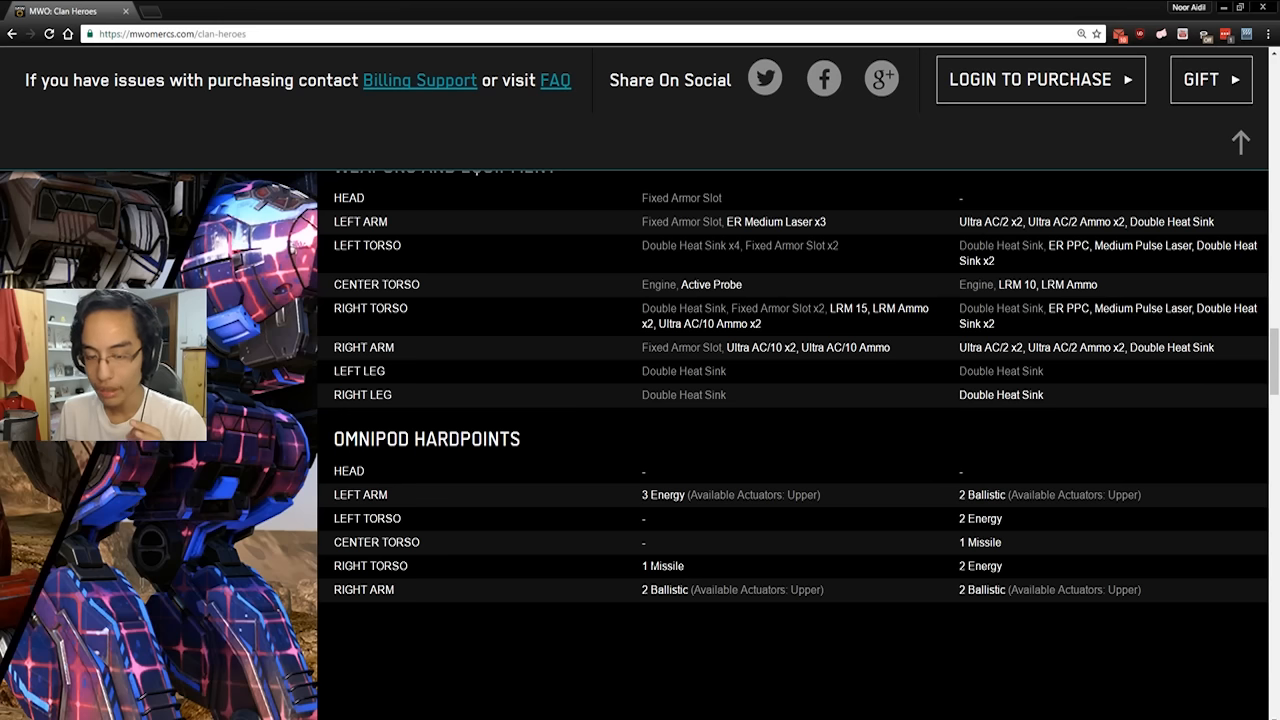
# Double-click an entry in the Warhawk versus Dire Wolf weapons and equipment section.
pyautogui.doubleClick(662, 565)
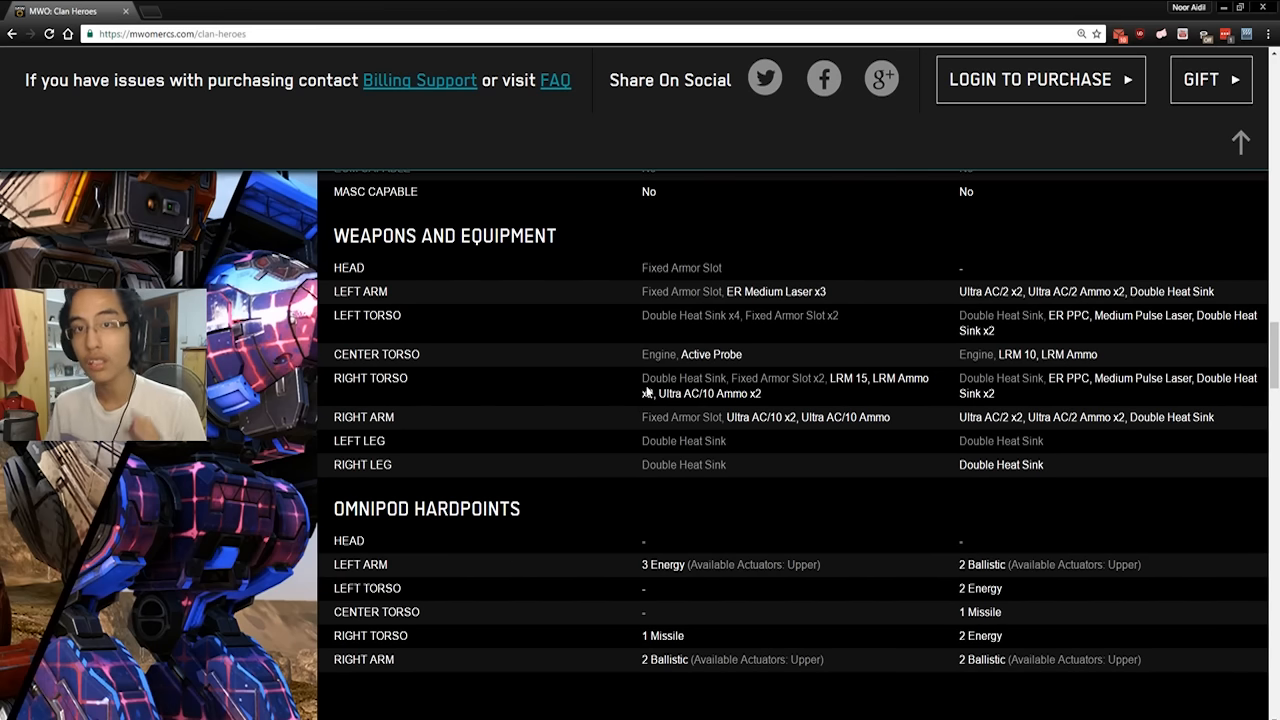
pyautogui.moveTo(655, 390)
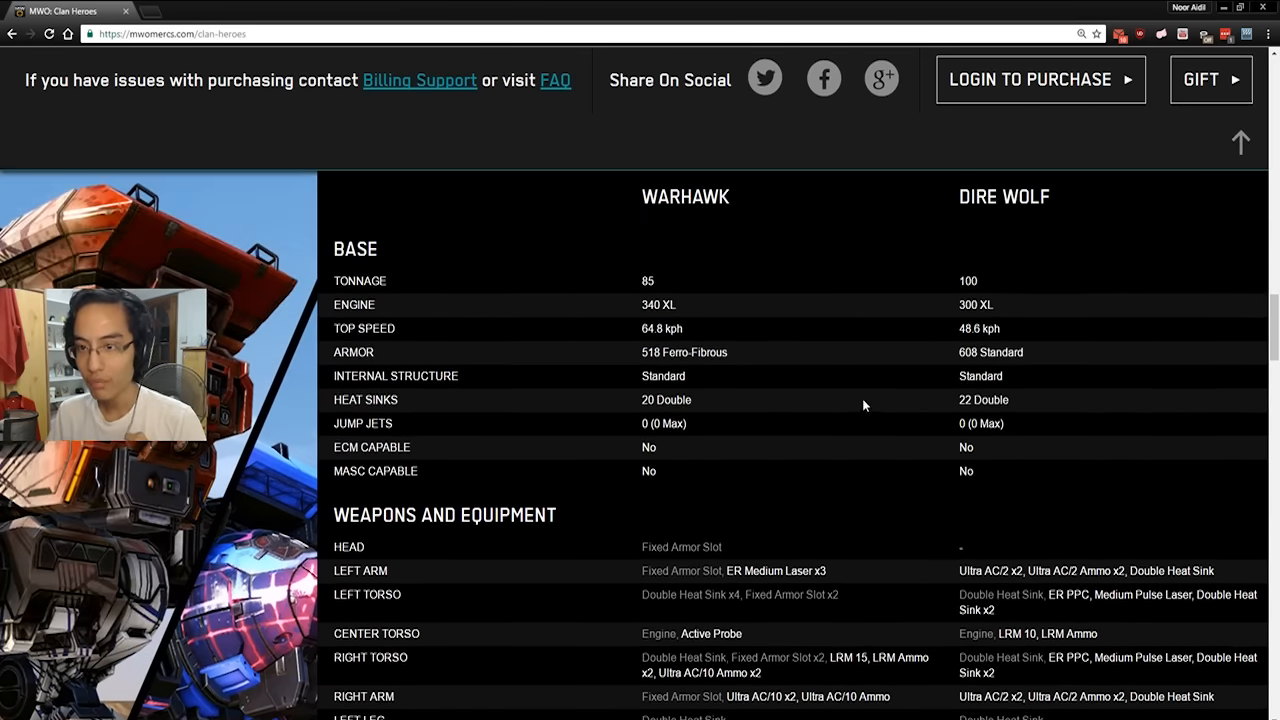
# Scroll down to the Warhawk and Dire Wolf omnipod hardpoint rows.
pyautogui.scroll(-3)
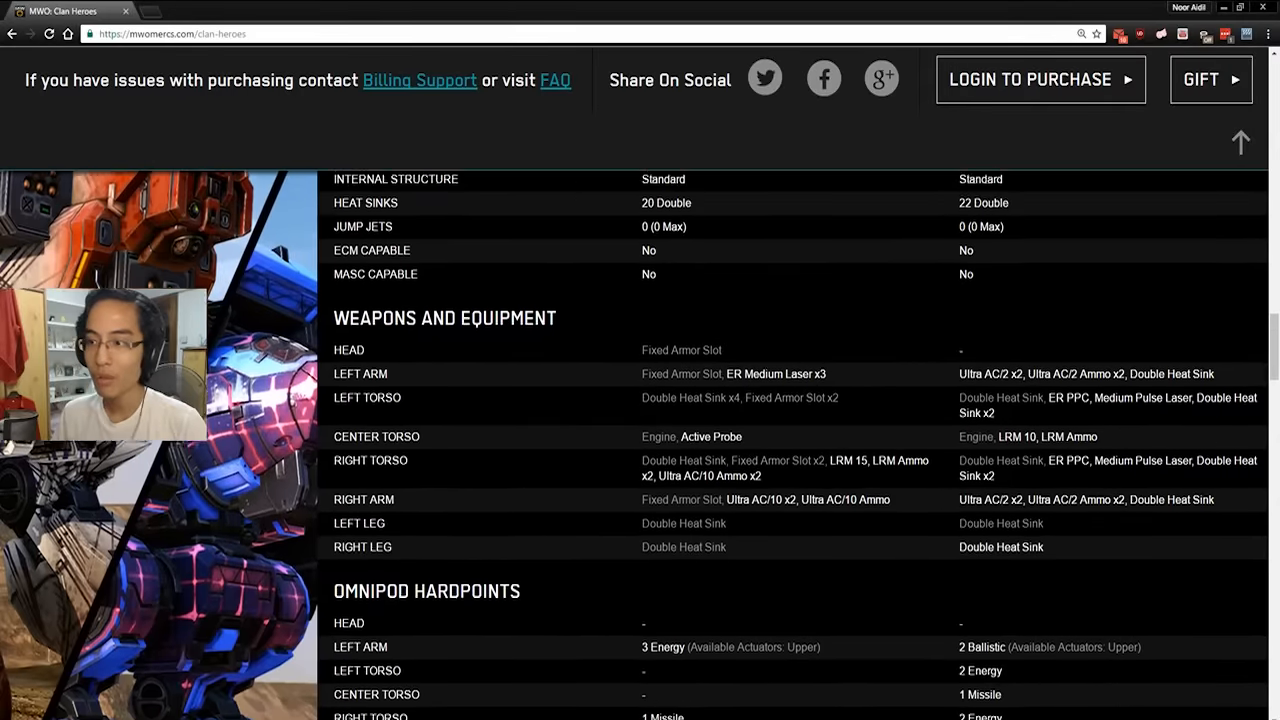
pyautogui.scroll(-3)
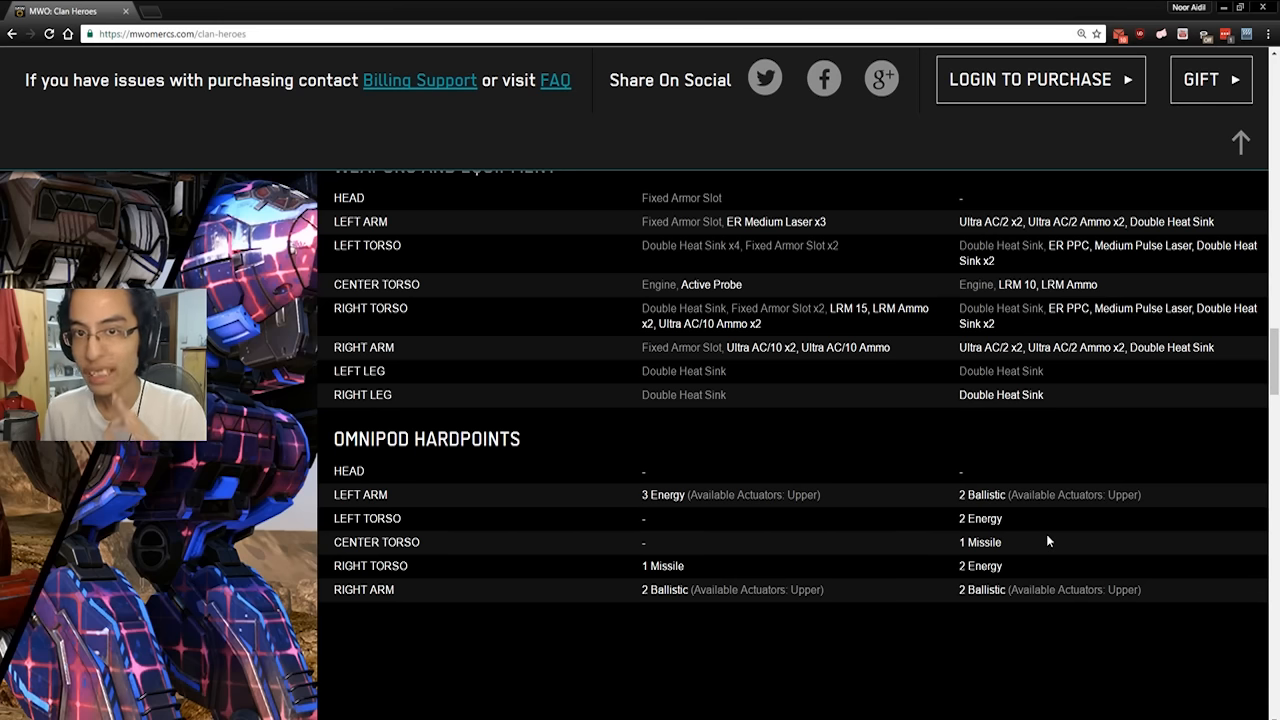
# Scroll to the eight-hero selection grid priced $10–$25 and select the Purifier image.
pyautogui.scroll(-3)
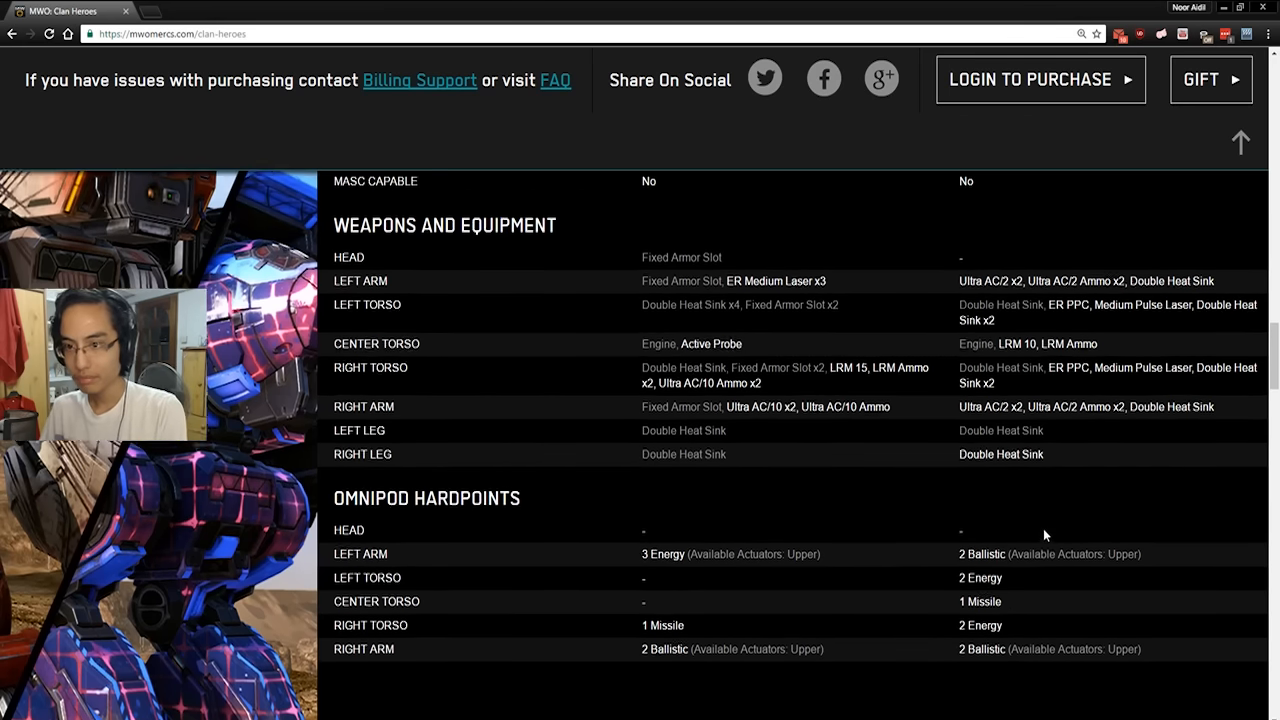
pyautogui.scroll(-3)
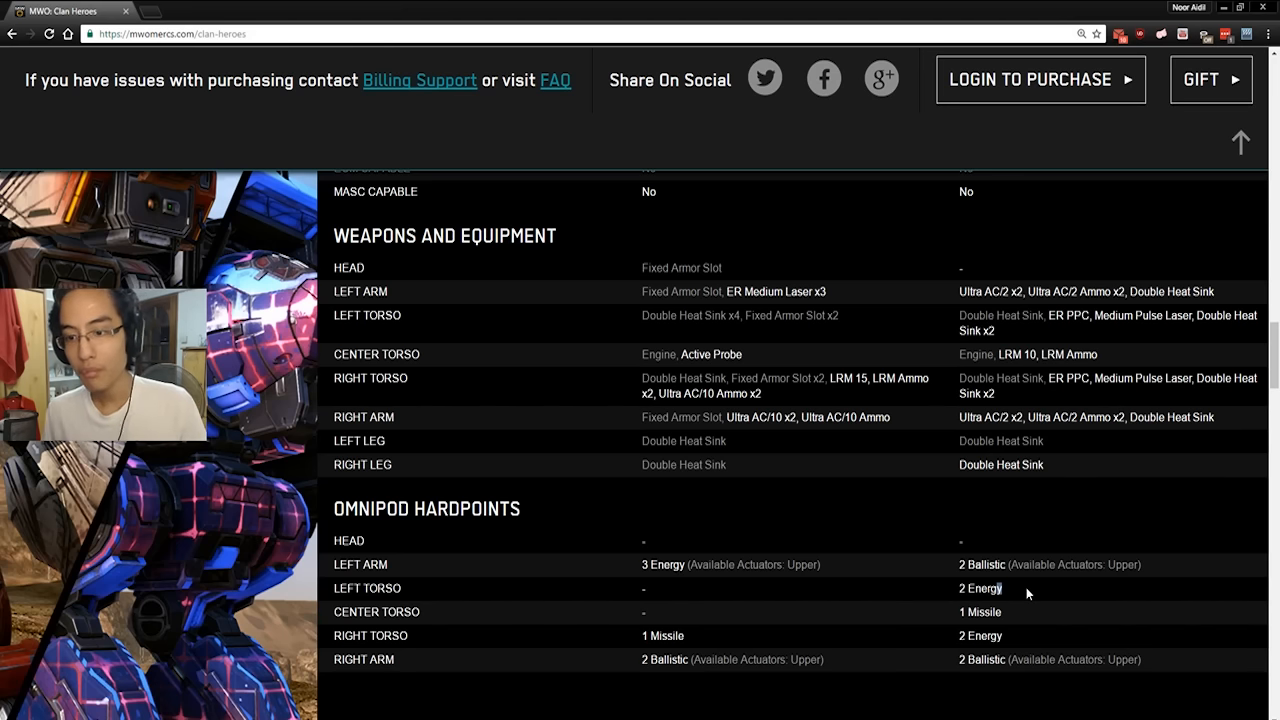
pyautogui.scroll(-3)
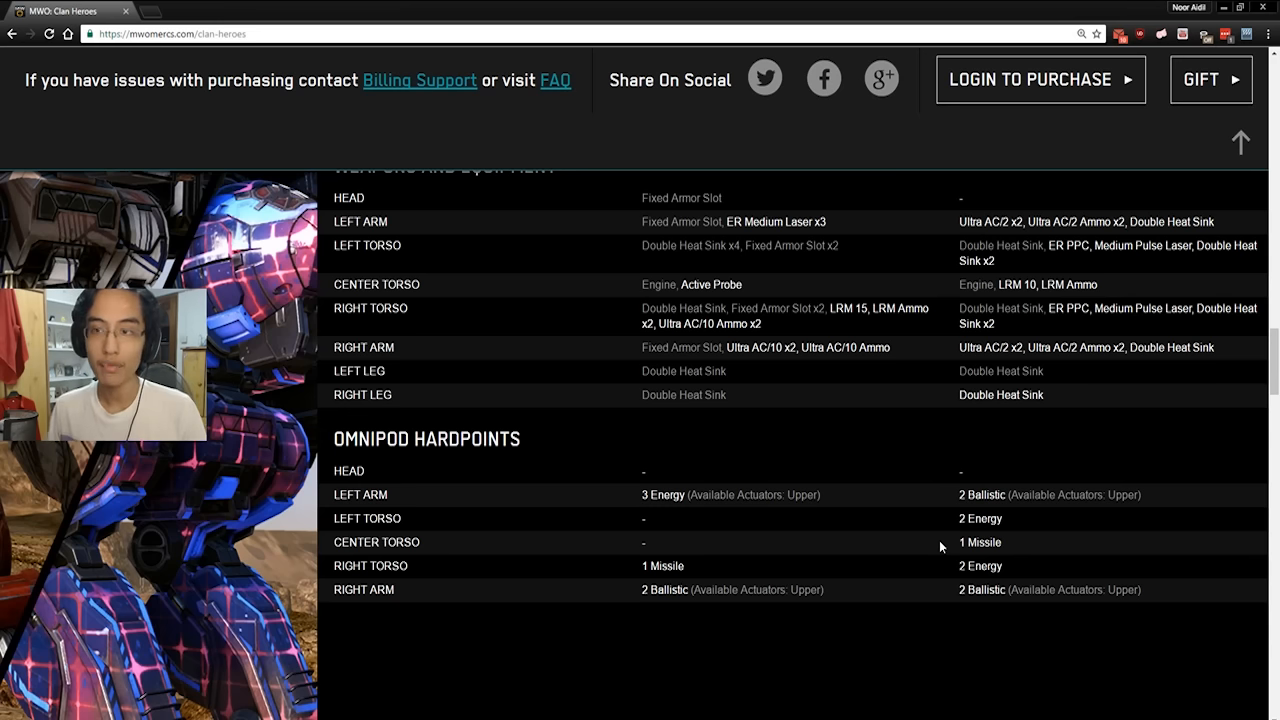
pyautogui.moveTo(856, 444)
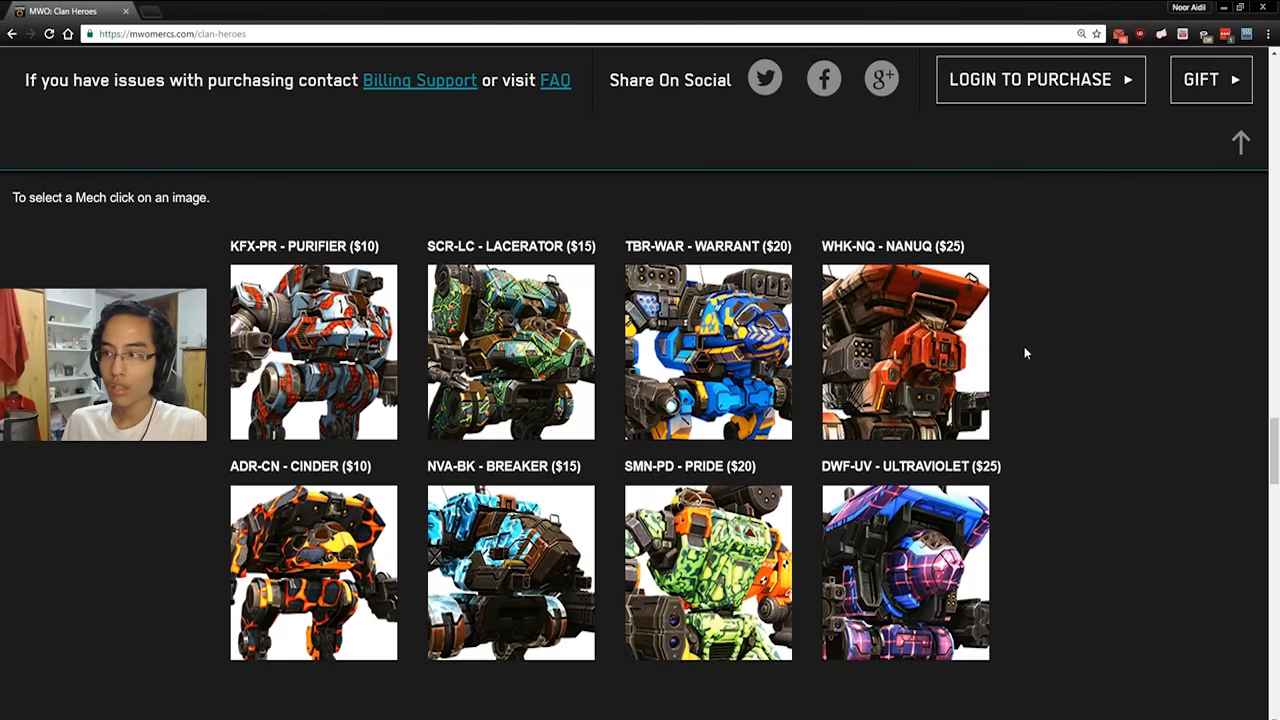
pyautogui.click(313, 351)
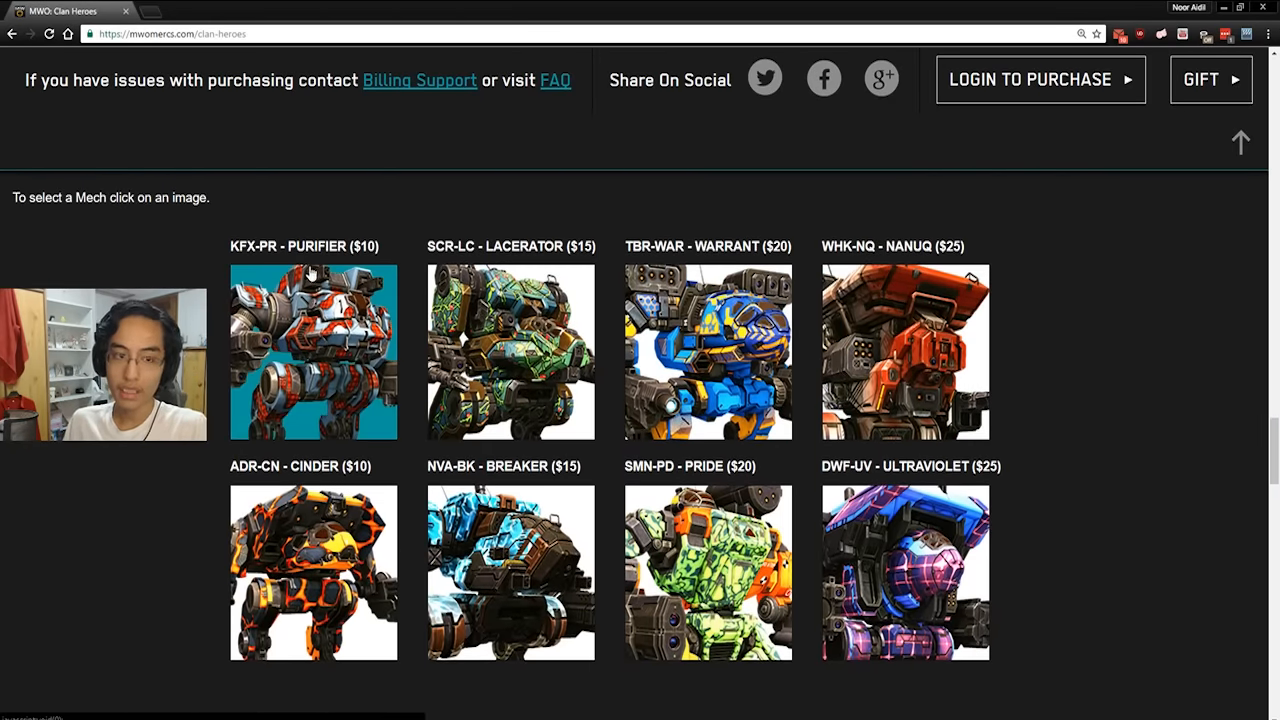